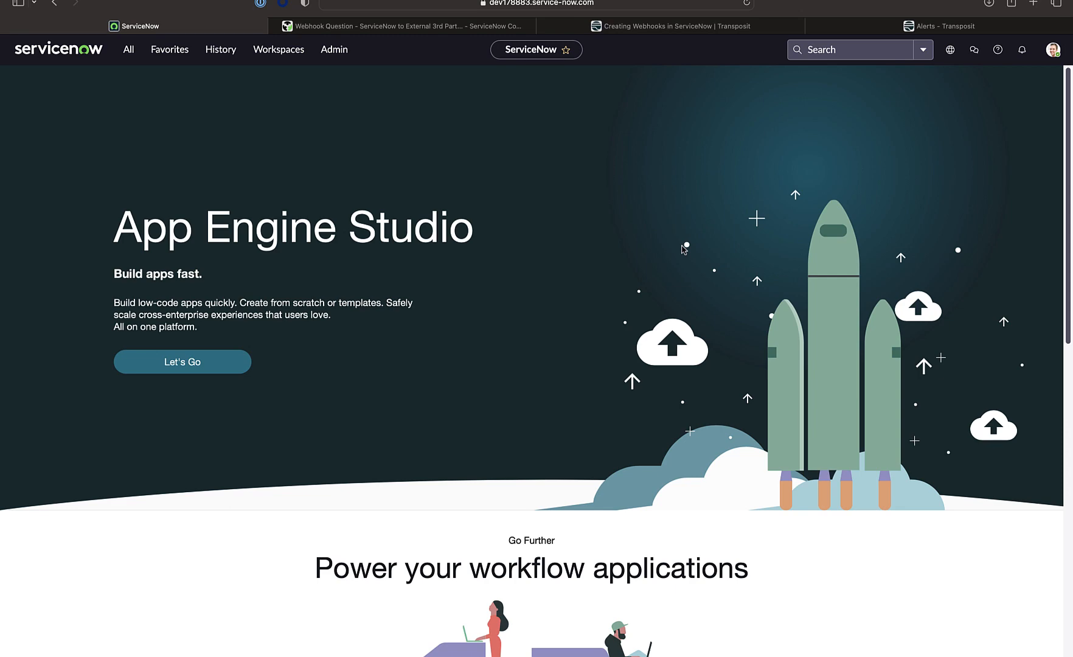
mouse_move(901, 68)
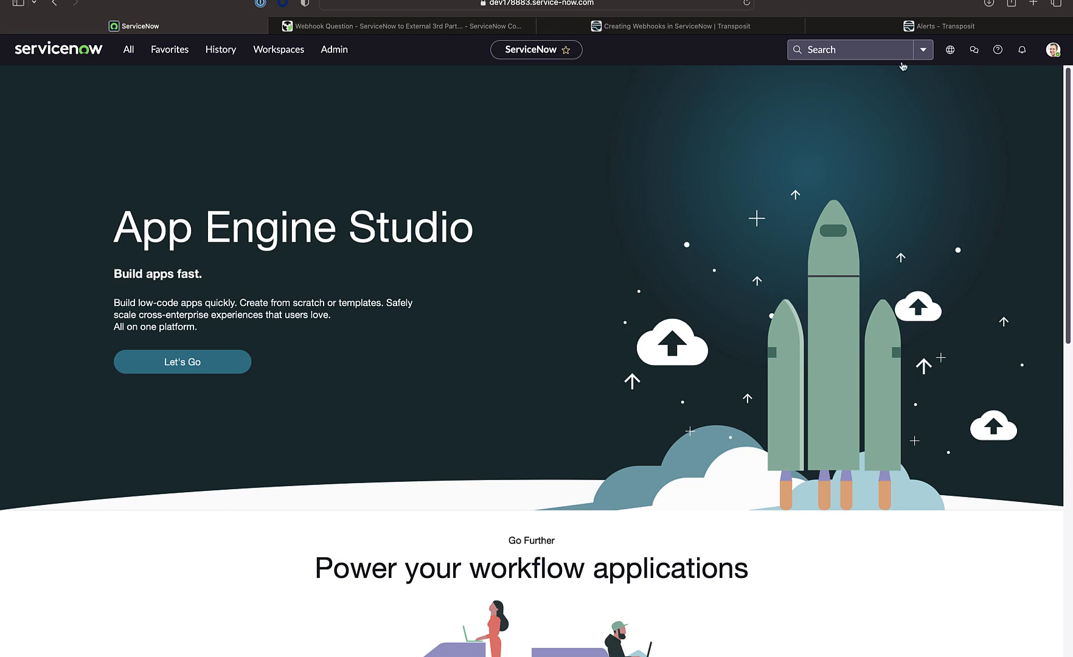
Step: Switch to the ServiceNow Community webhook question thread and read down through its replies
left_click(941, 26)
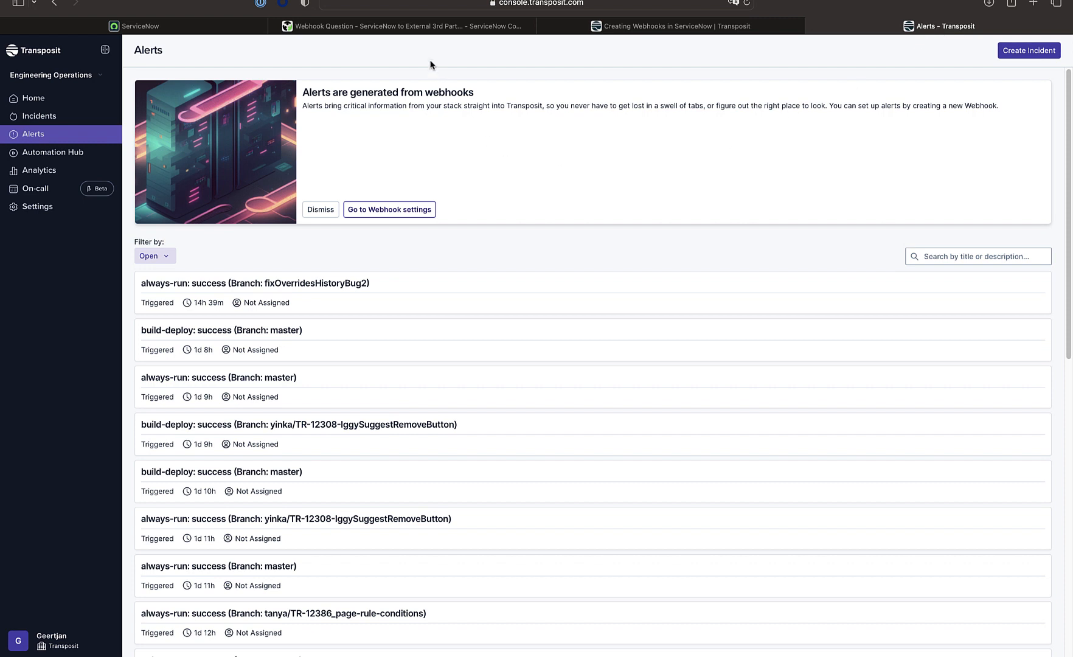
left_click(403, 26)
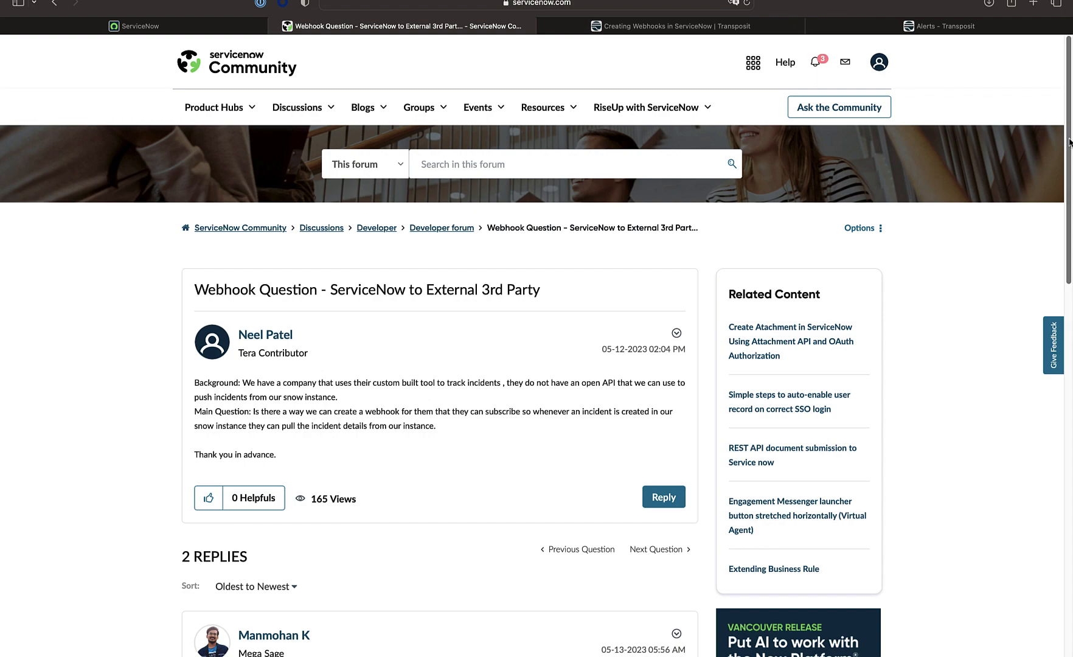
scroll("down", 3)
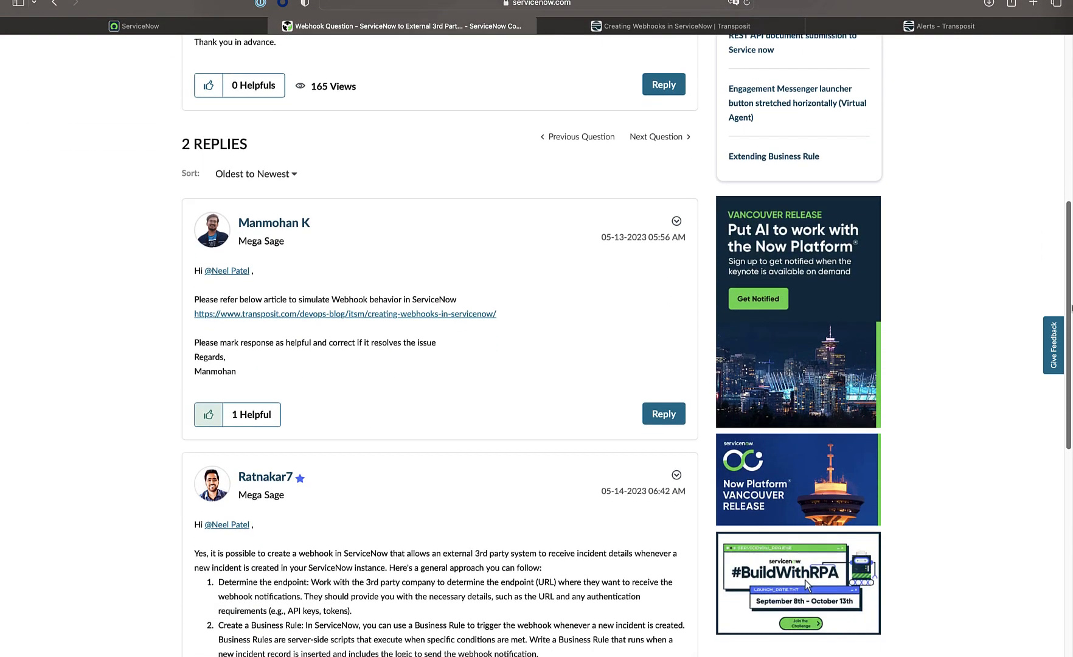
scroll("down", 3)
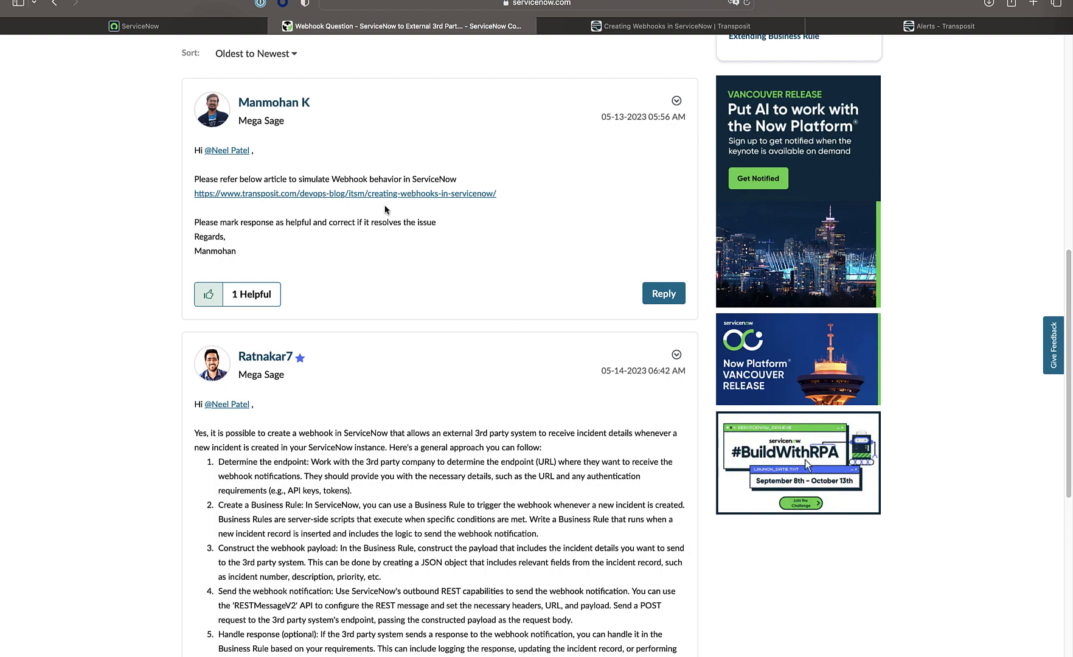
Step: Read the Creating Webhooks in ServiceNow article down to the business rule setup steps and script
left_click(671, 27)
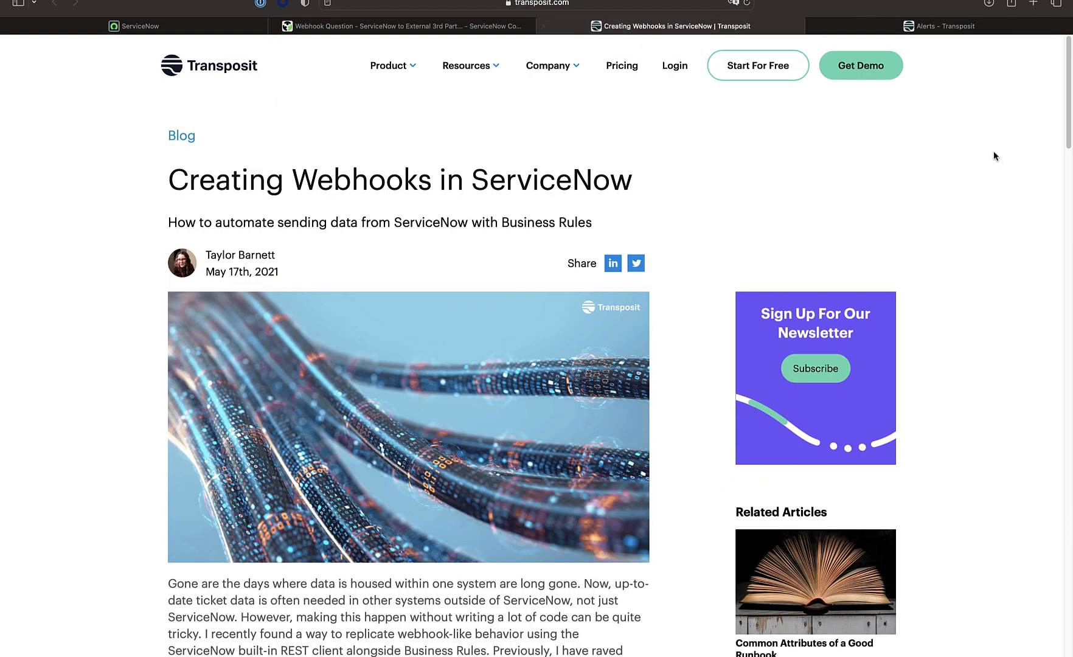
scroll("down", 3)
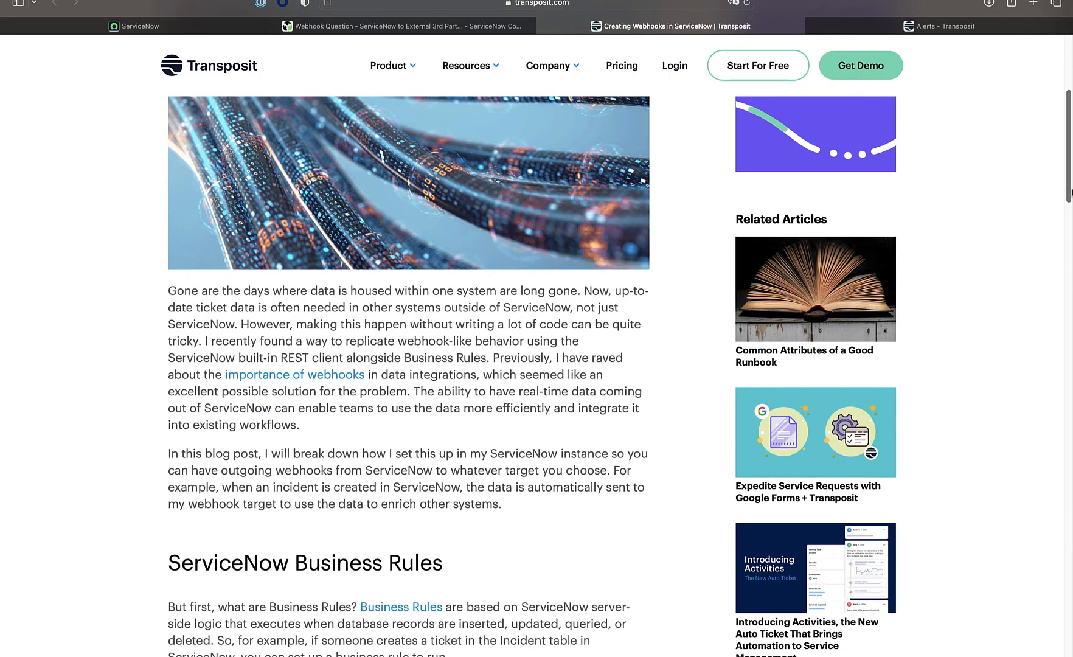
scroll("down", 3)
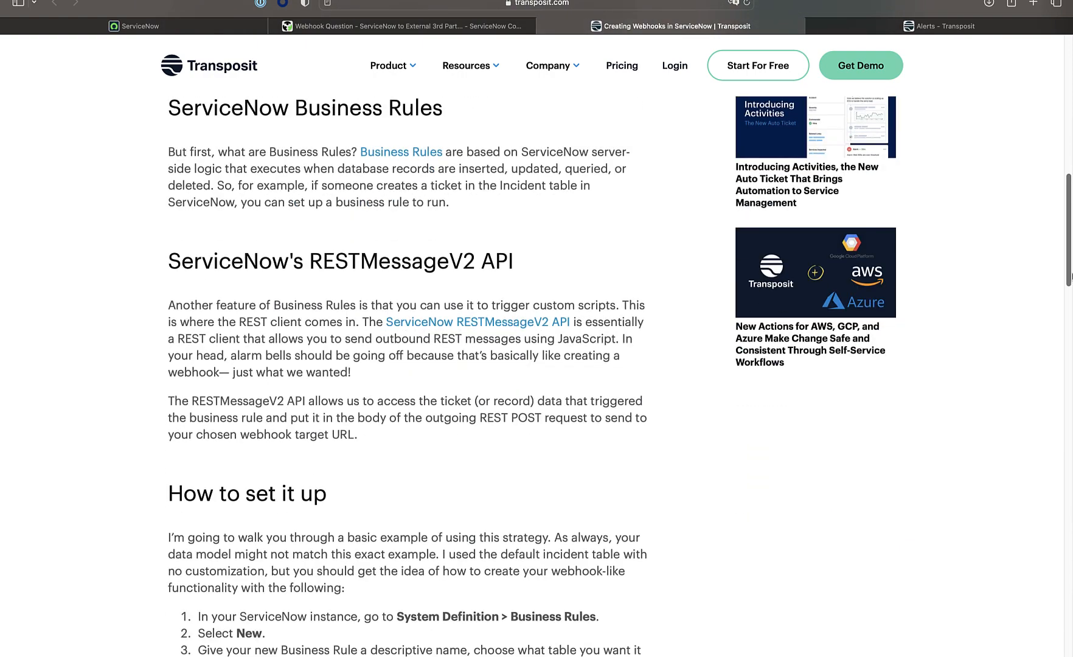
scroll("down", 3)
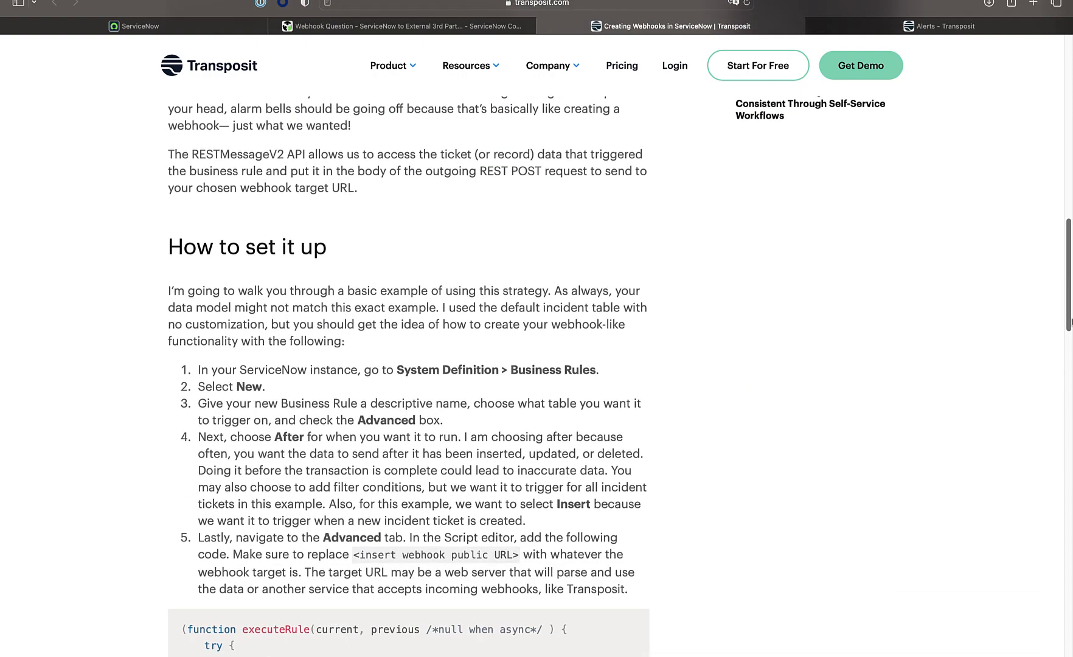
scroll("down", 3)
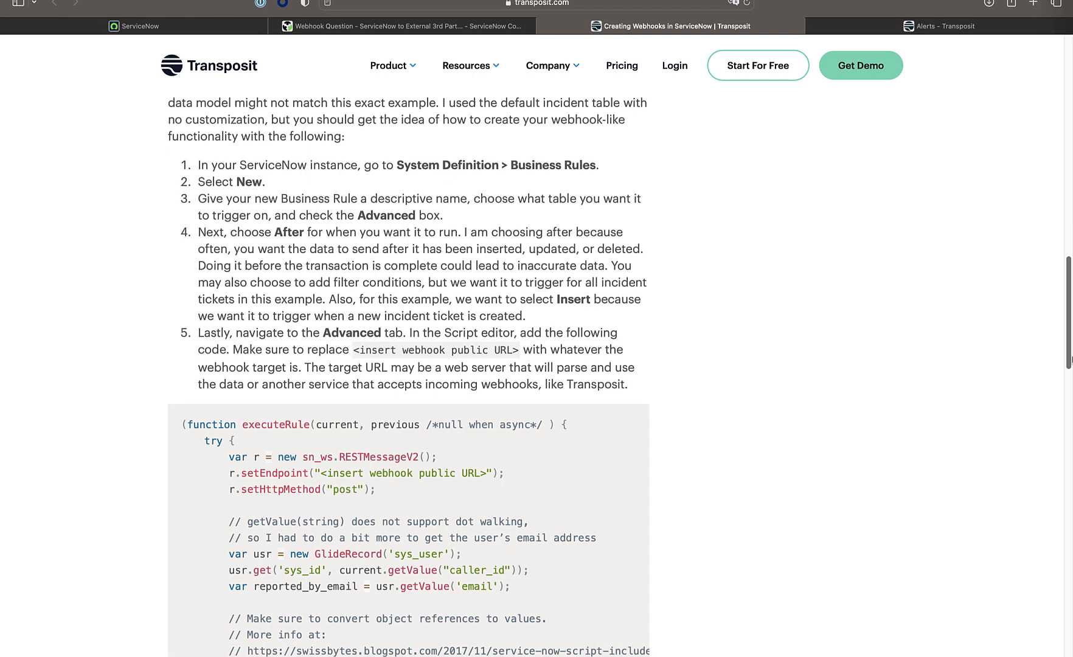
scroll("down", 3)
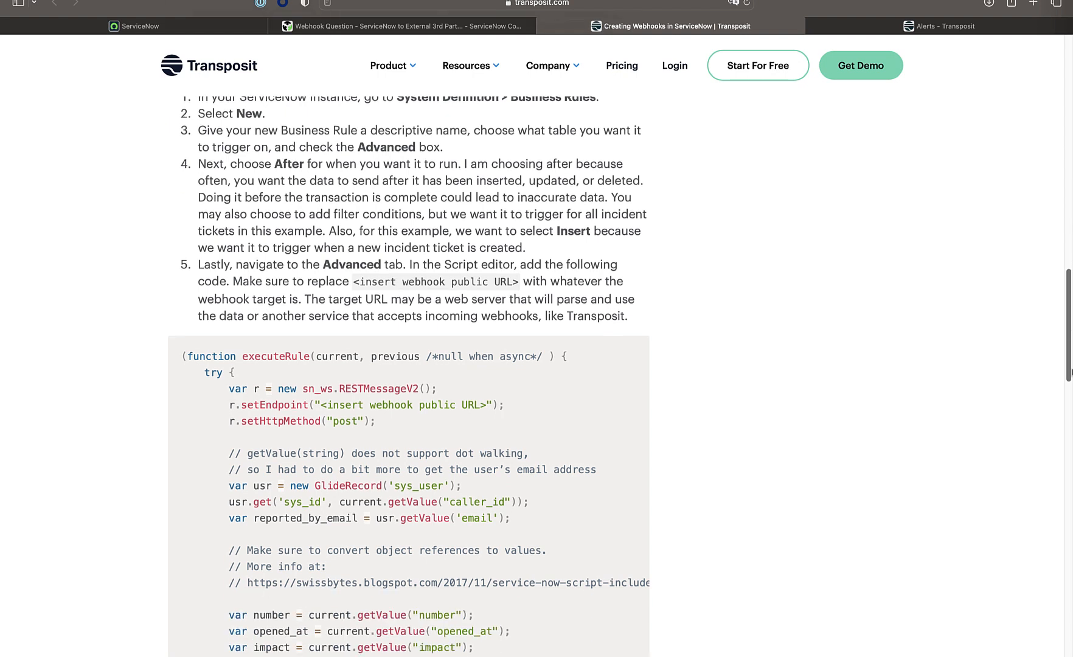
scroll("down", 3)
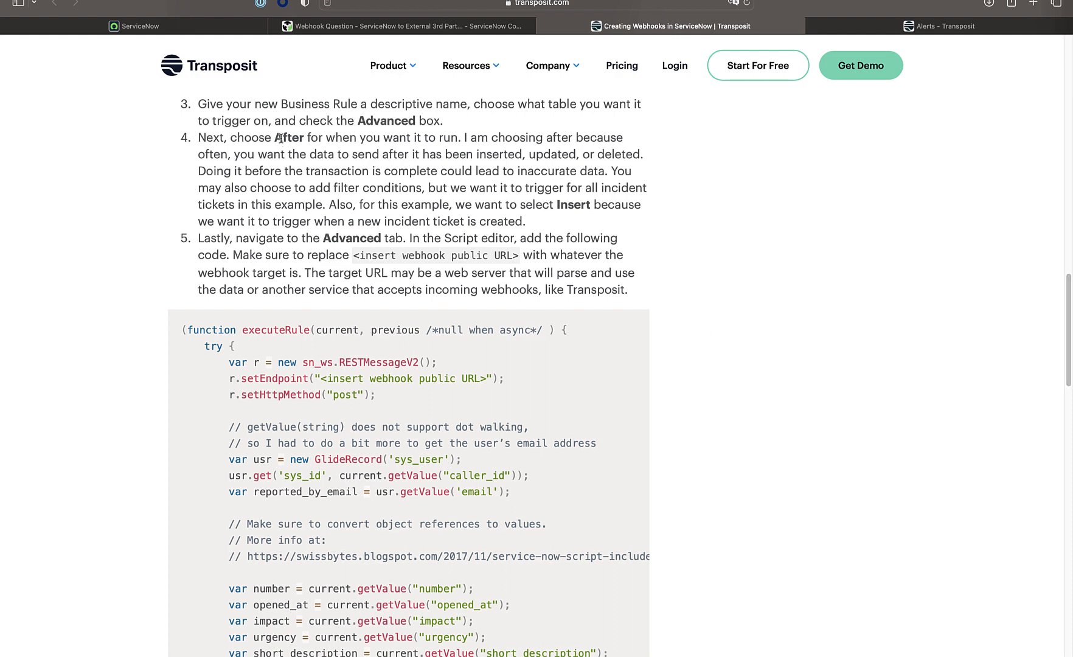
mouse_move(331, 170)
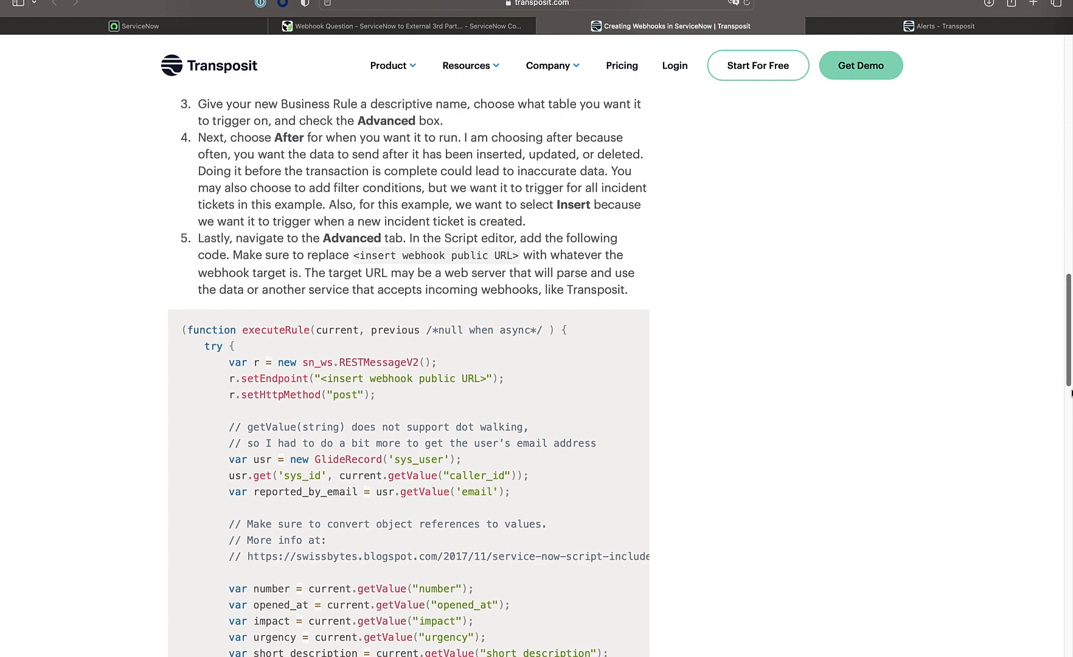
scroll("down", 3)
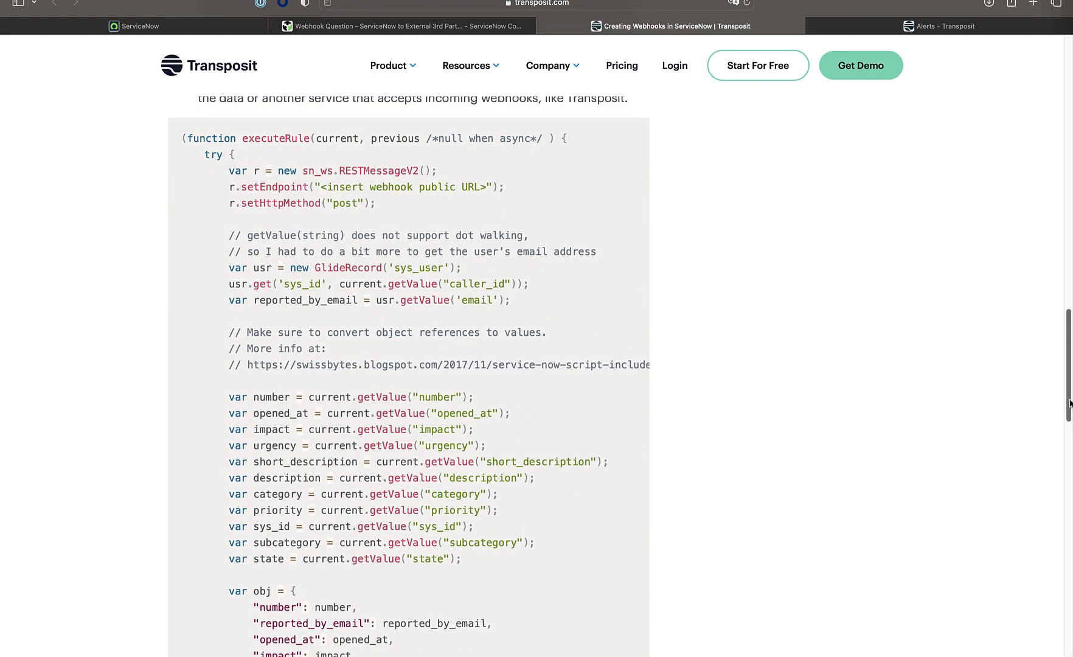
Step: Select the article's whole executeRule business rule script, then return to ServiceNow's Business Rules list
left_click_drag(185, 139, 243, 514)
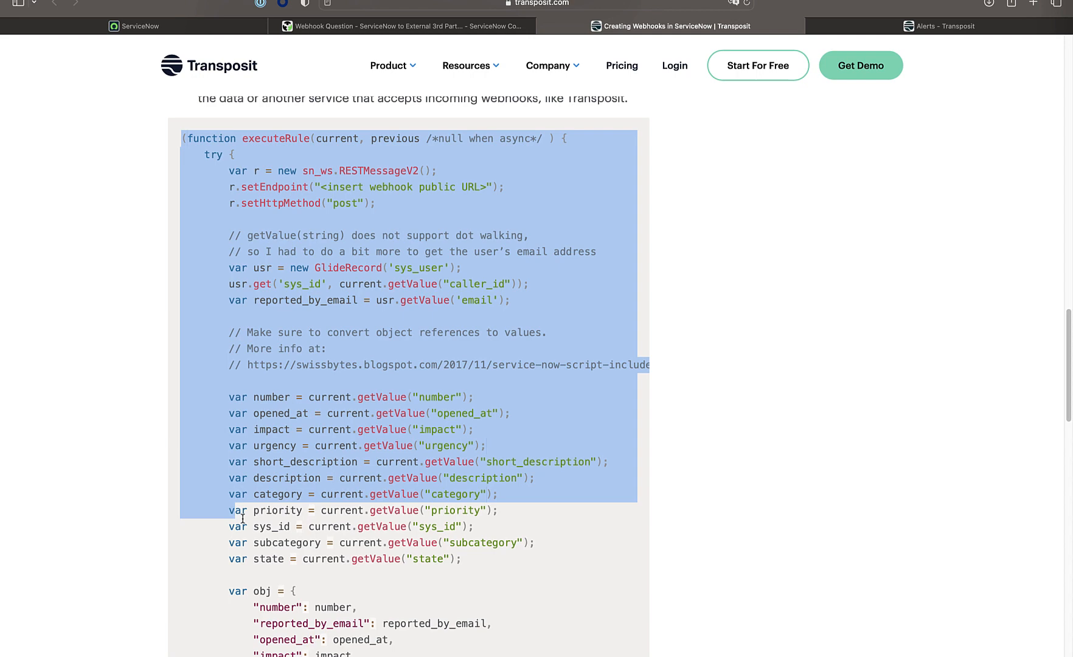
scroll("down", 3)
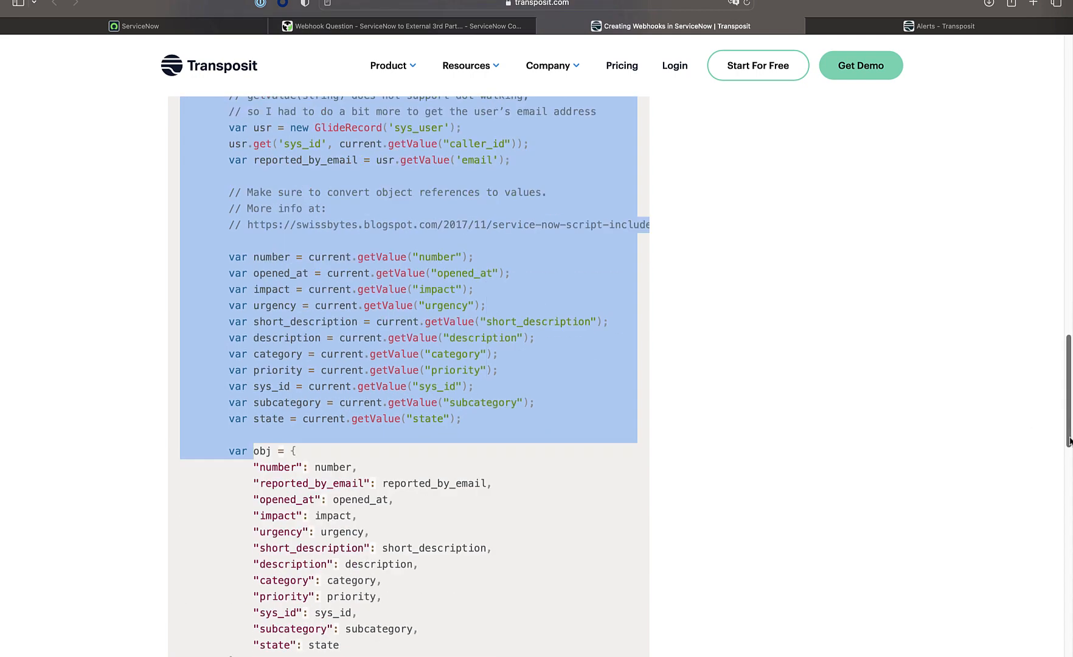
scroll("down", 3)
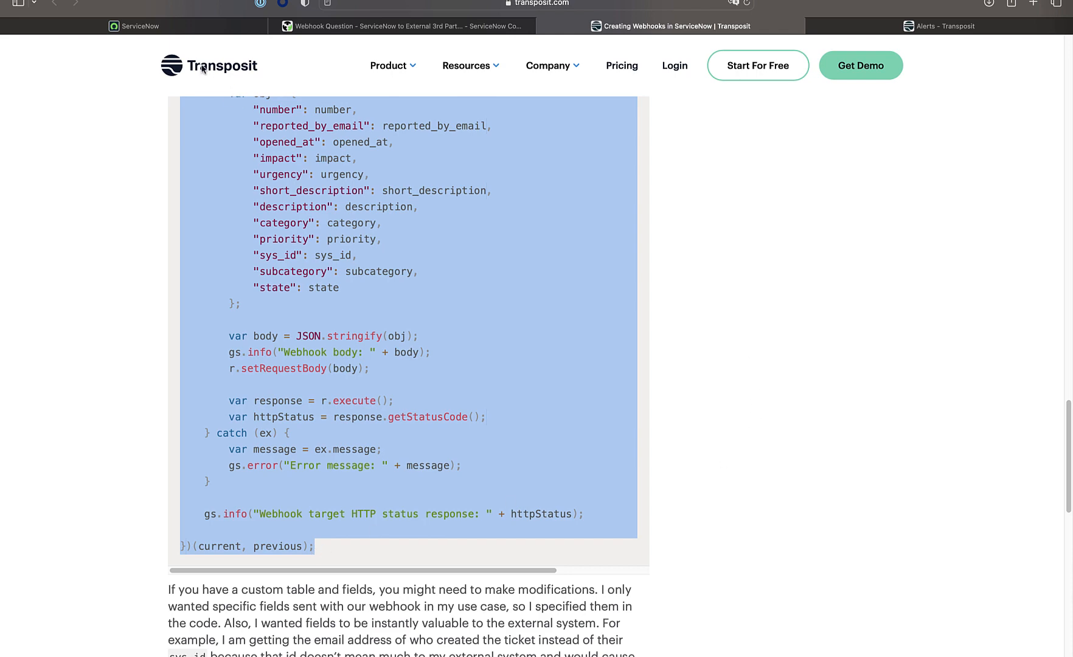
left_click(140, 26)
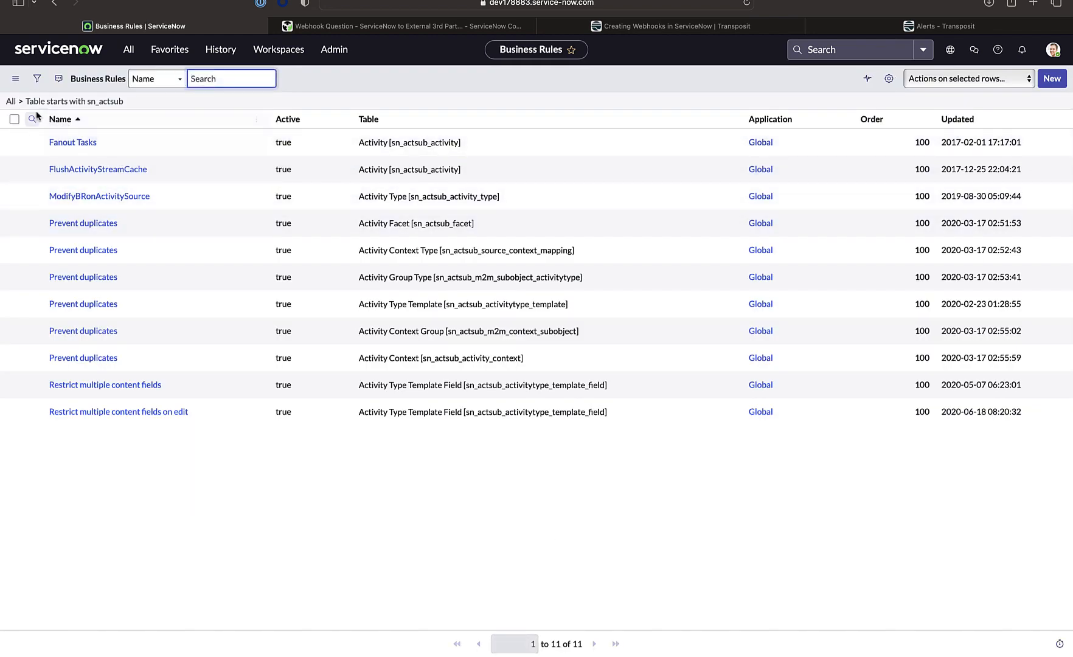
Step: Clear the table filter to show all business rules and start a new business rule record
left_click(9, 100)
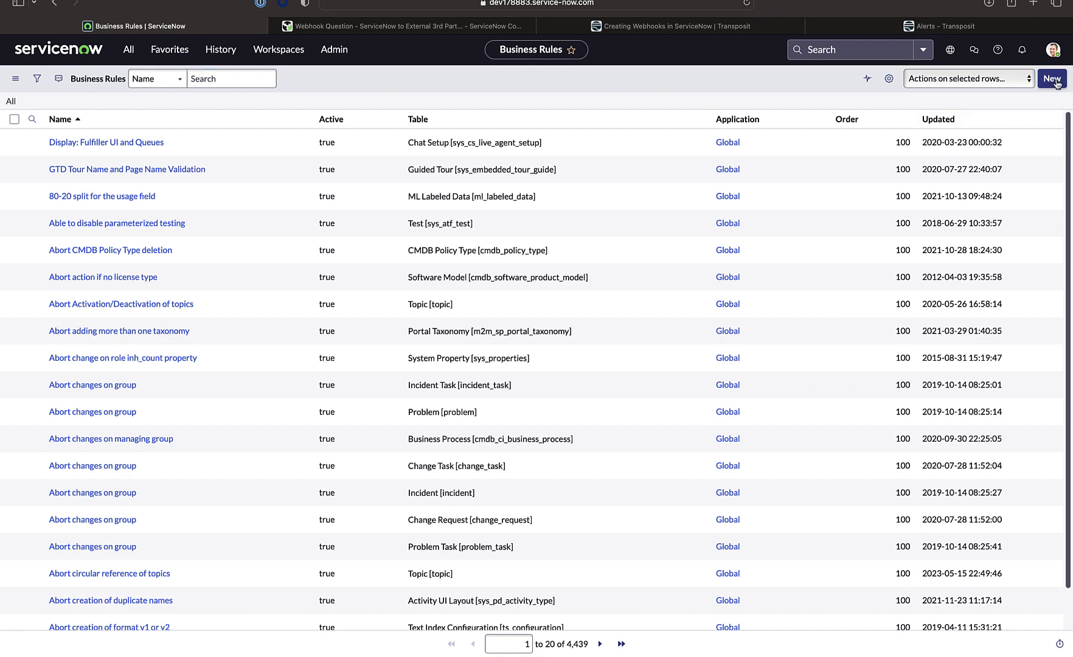
left_click(1055, 78)
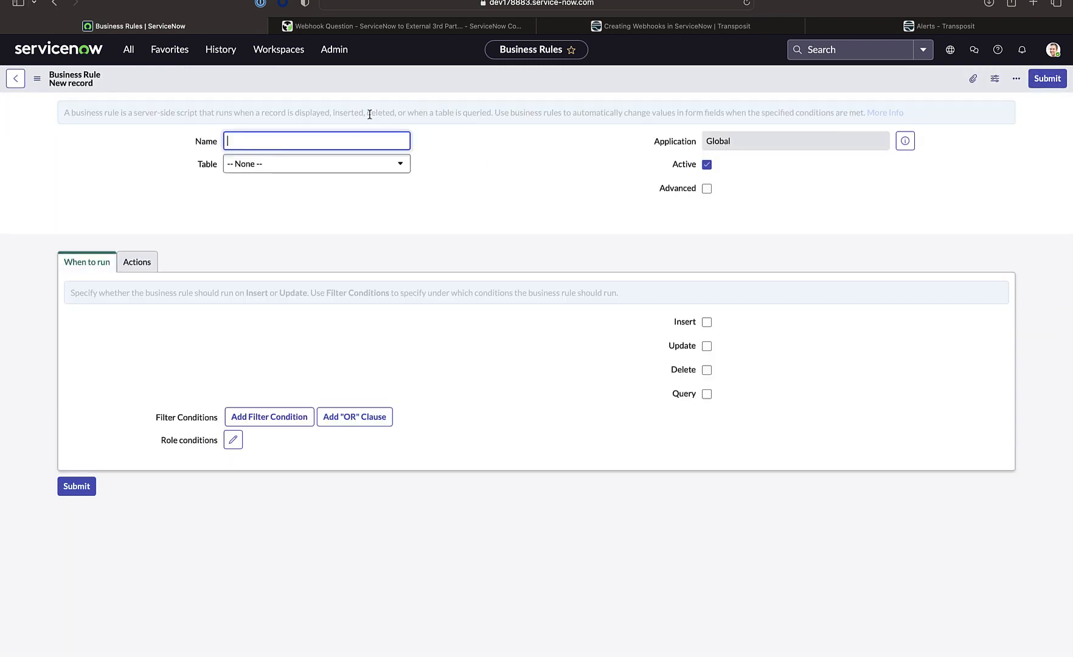
Step: Name the business rule 'Transposit' and set it to run on the Incident table
type("Transposit")
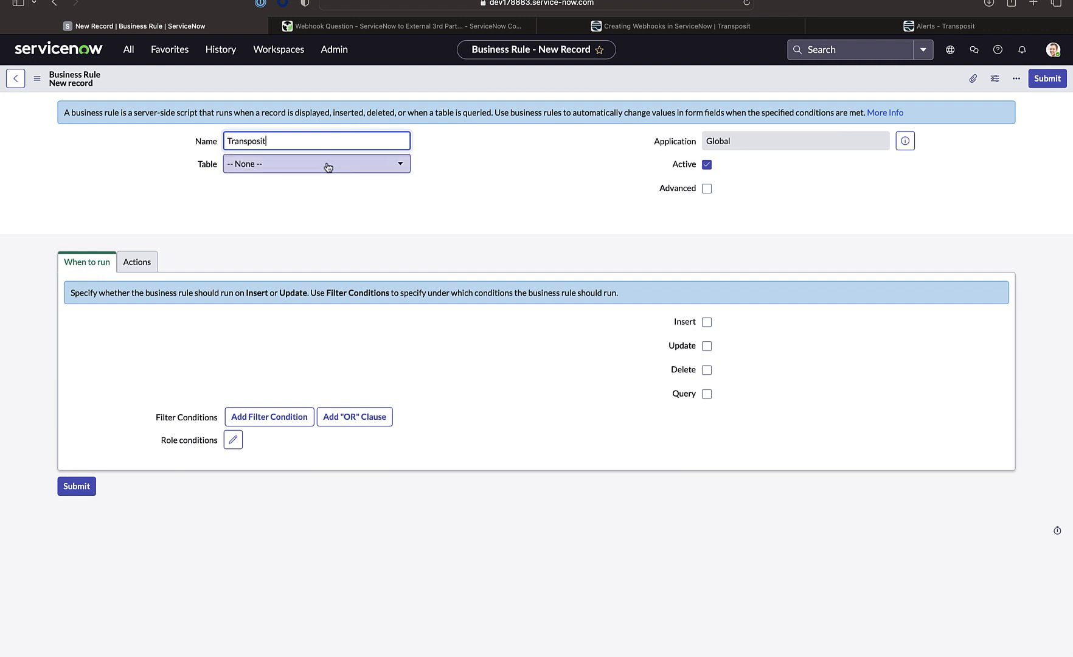
left_click(326, 163)
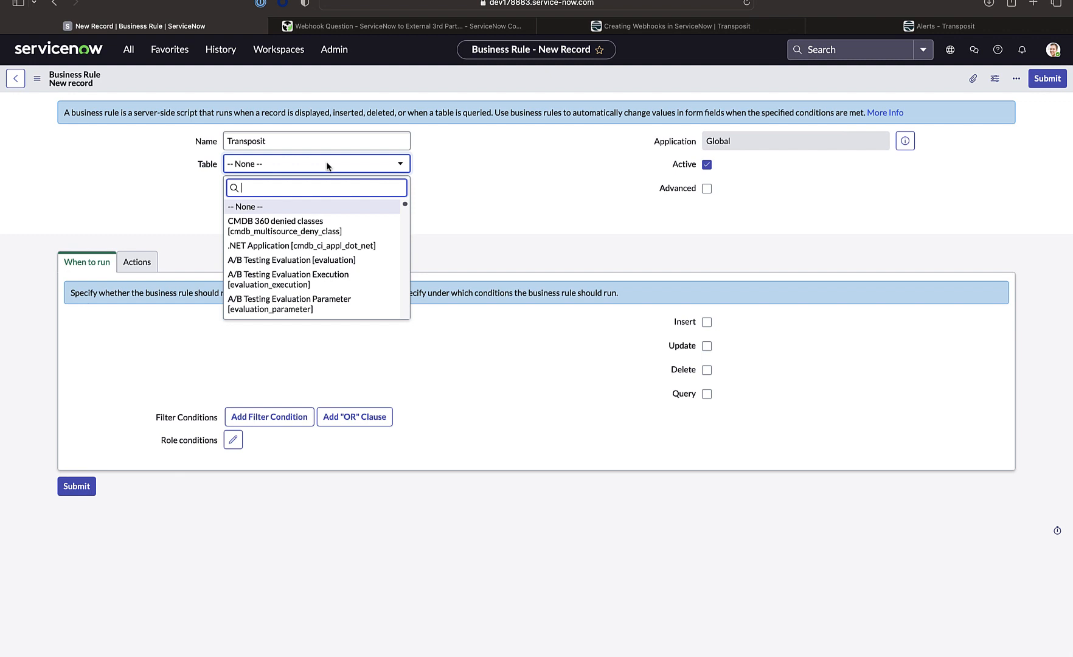
type("incident")
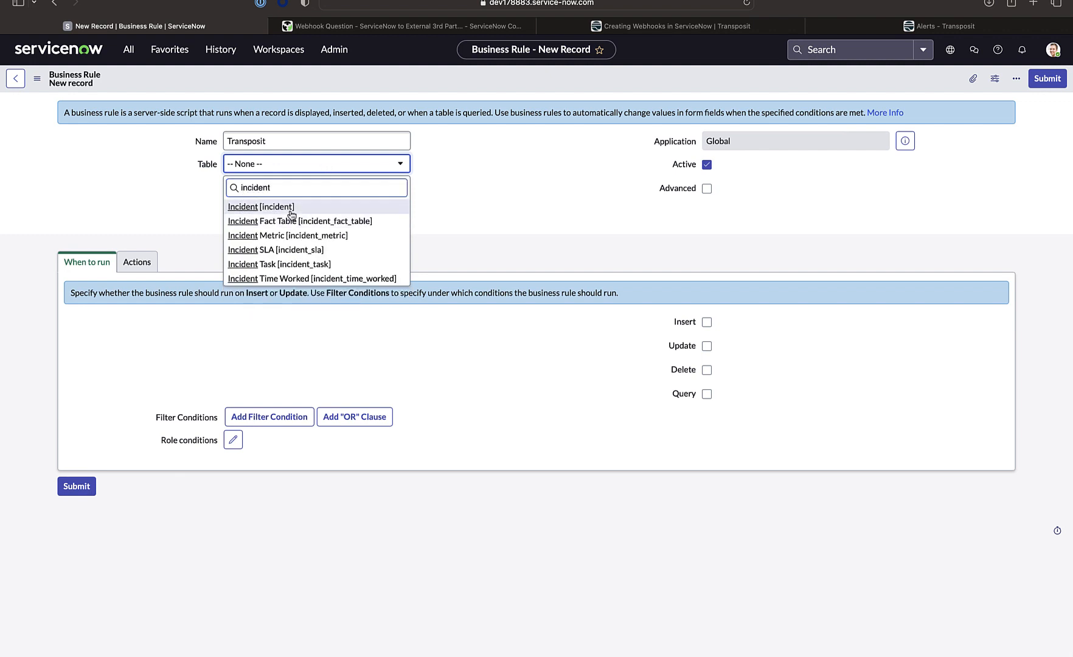
left_click(259, 206)
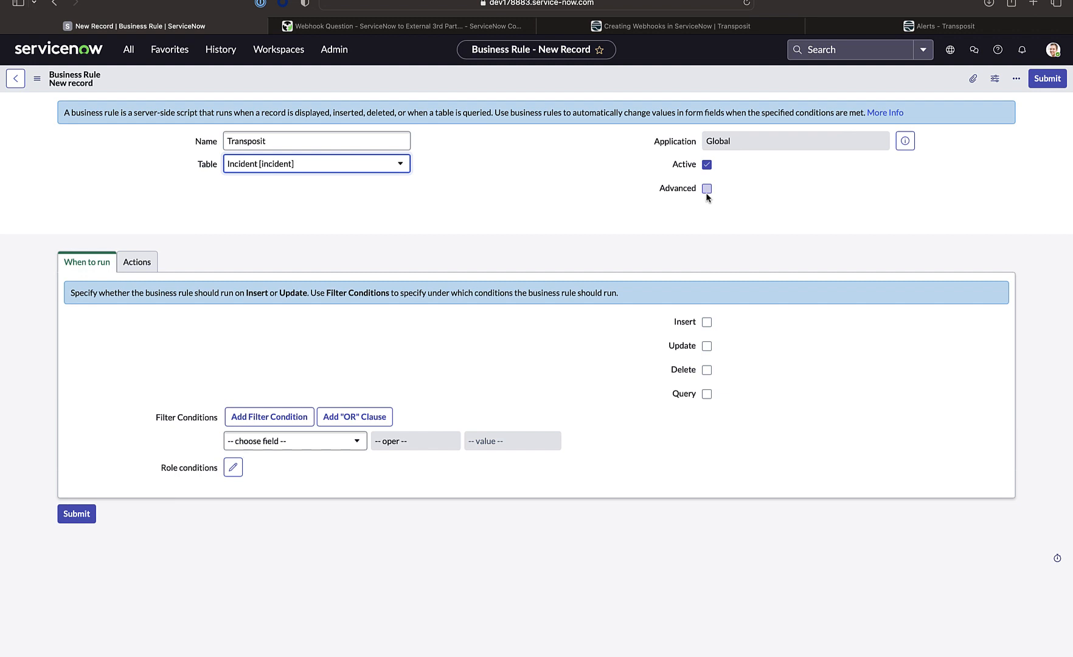
Step: Make the rule Advanced, triggered on Insert, and show its advanced script settings
left_click(705, 189)
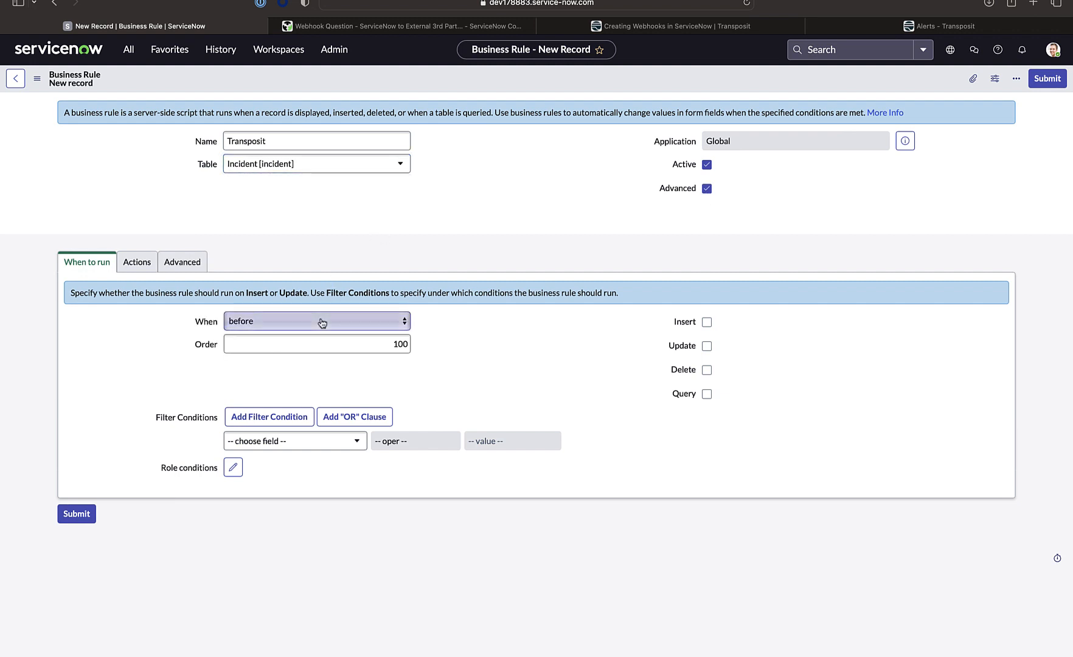
left_click(317, 321)
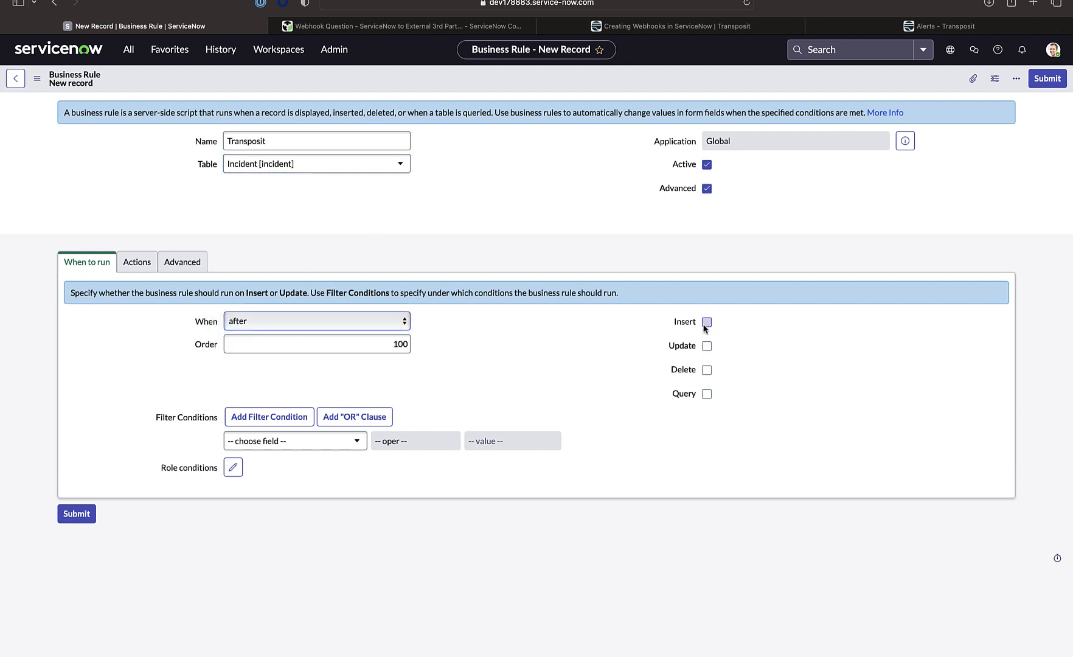
left_click(705, 321)
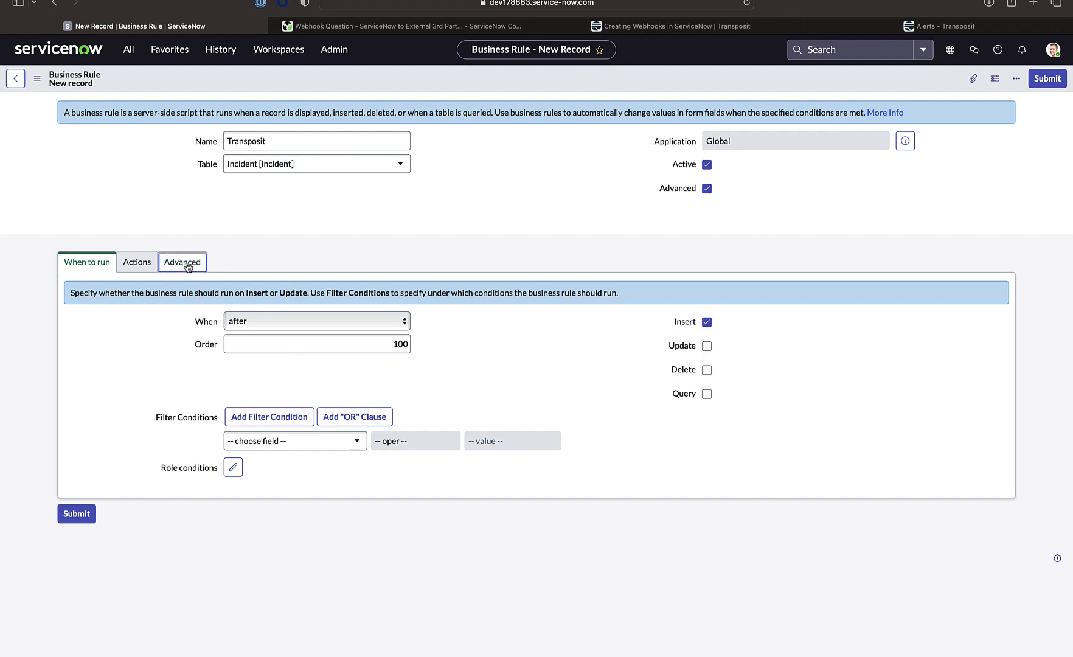
left_click(182, 261)
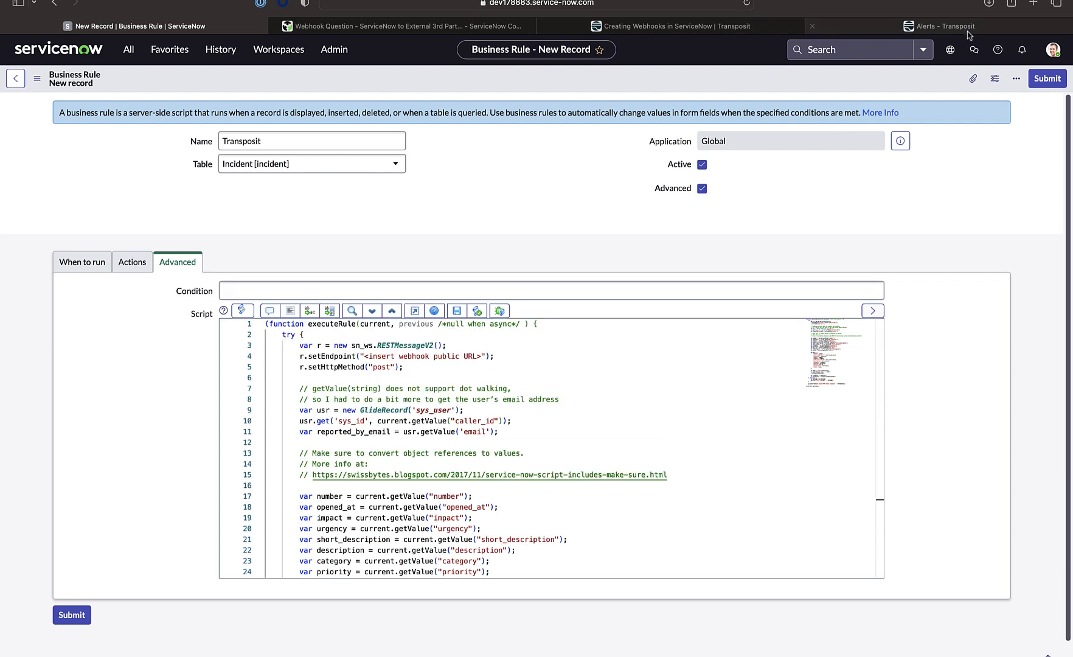
Step: Go to the Transposit project's Settings and list its existing webhooks
left_click(944, 26)
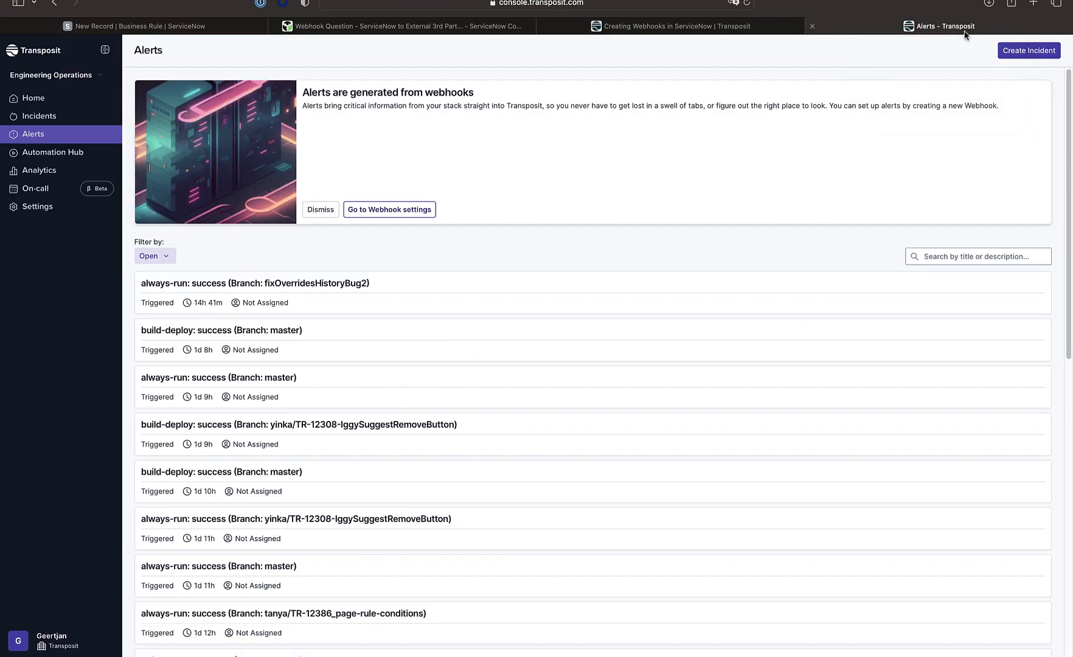
left_click(36, 207)
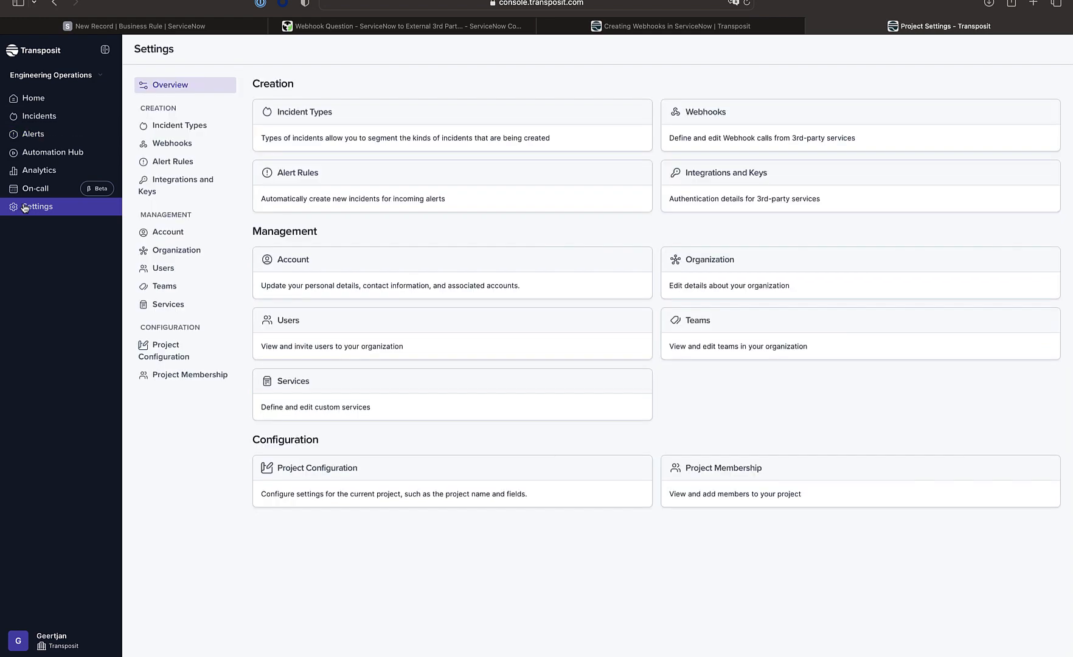
mouse_move(160, 152)
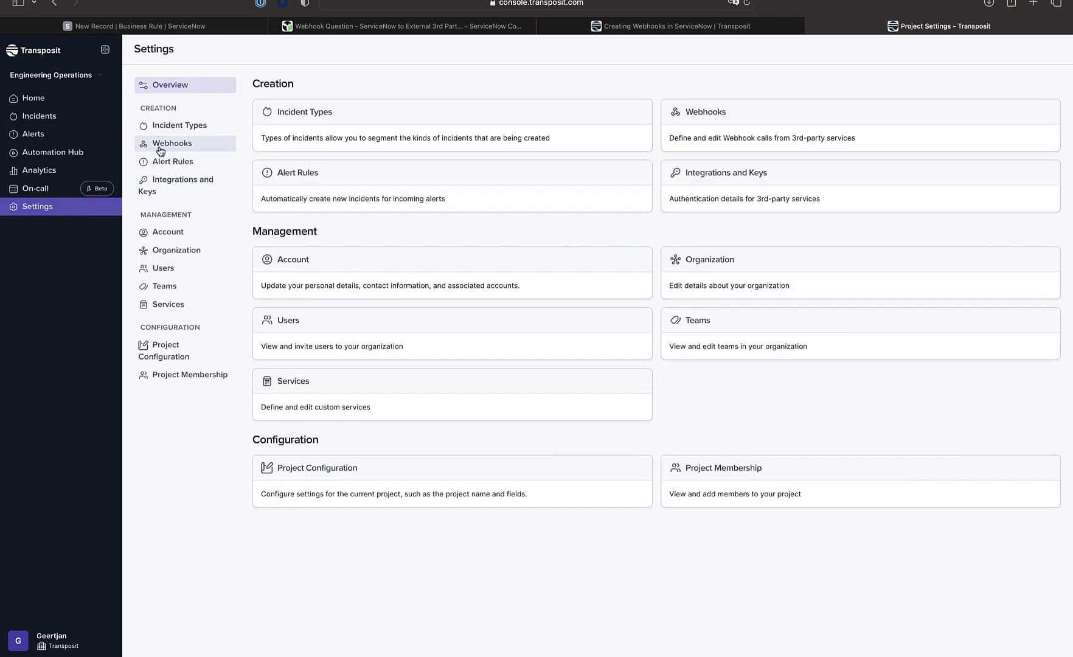
left_click(173, 146)
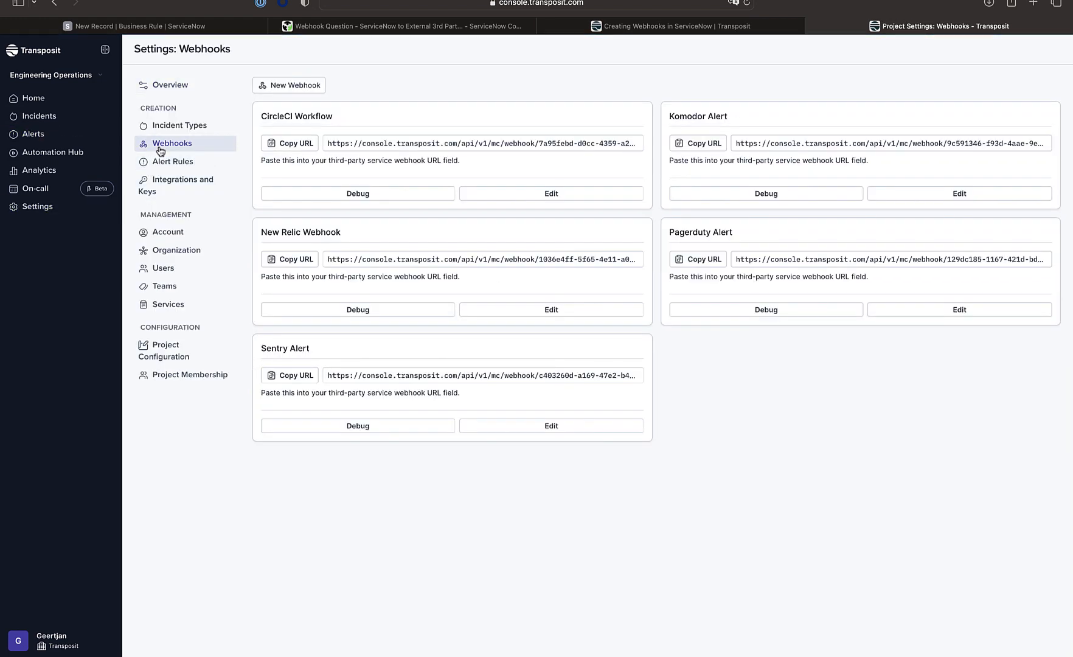
Step: Register a new Transposit webhook named 'ServiceNow Webhook' and land on its editing page
left_click(293, 86)
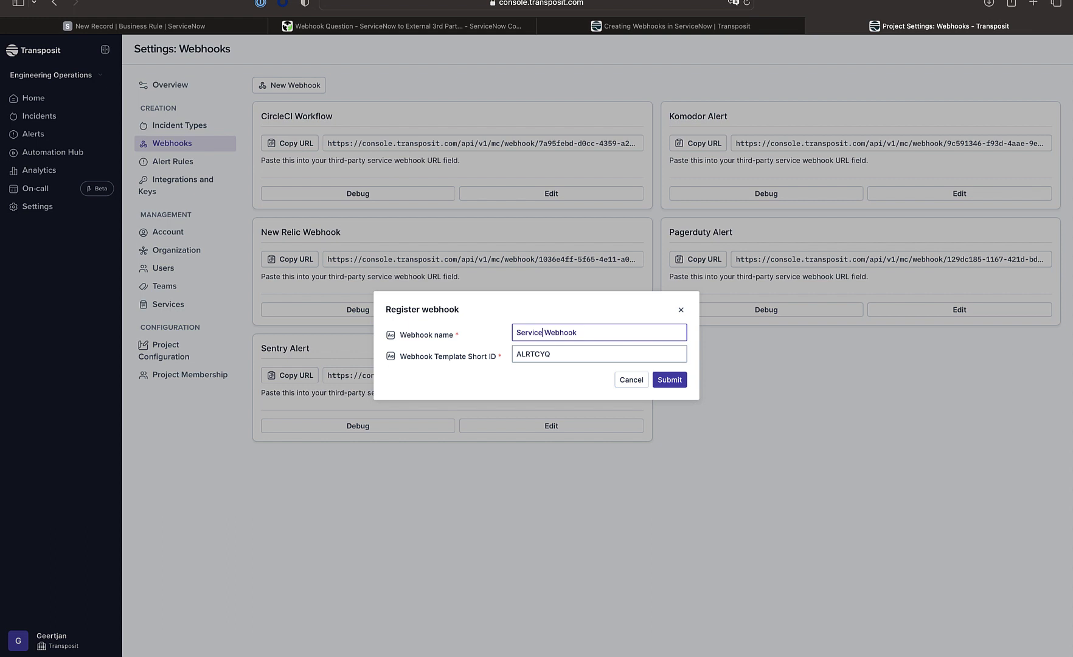
left_click(669, 380)
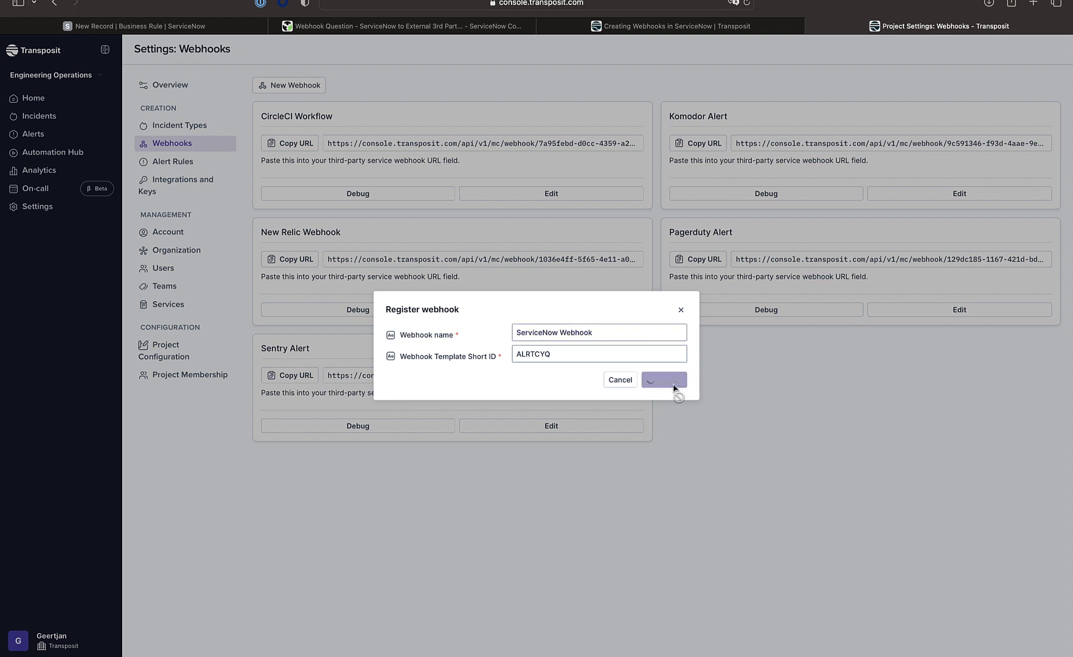
left_click(664, 379)
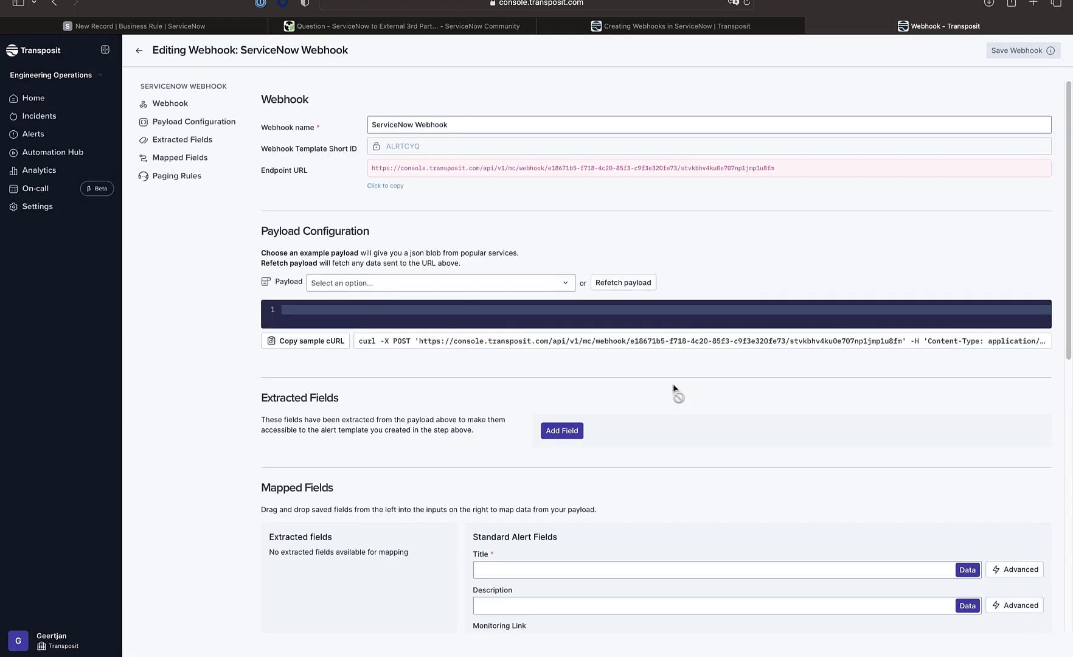
mouse_move(380, 181)
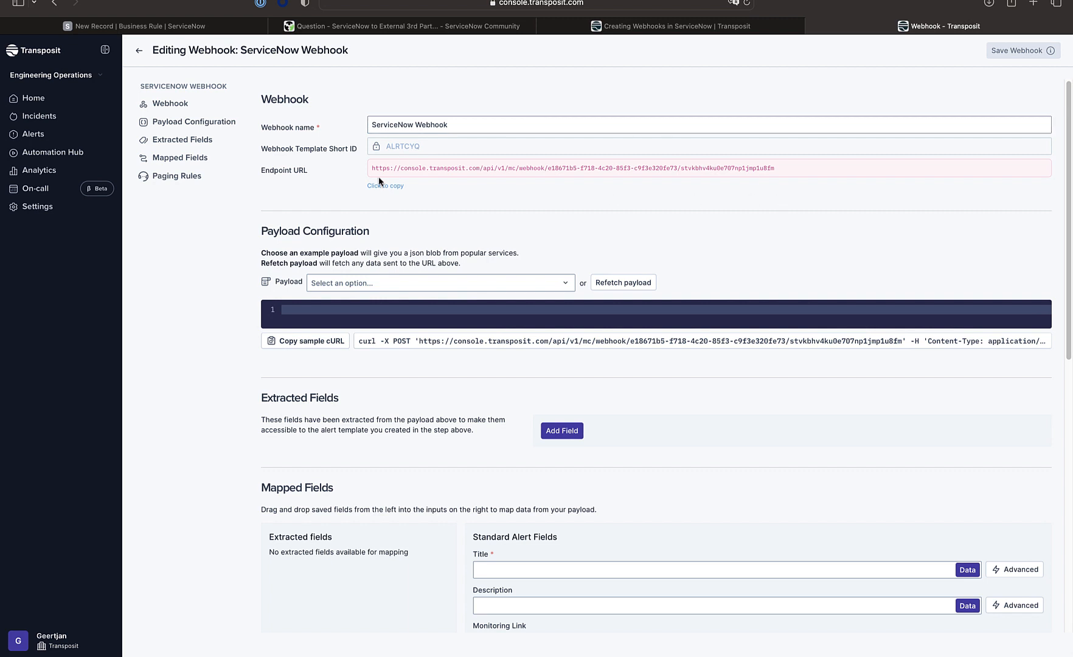
mouse_move(392, 193)
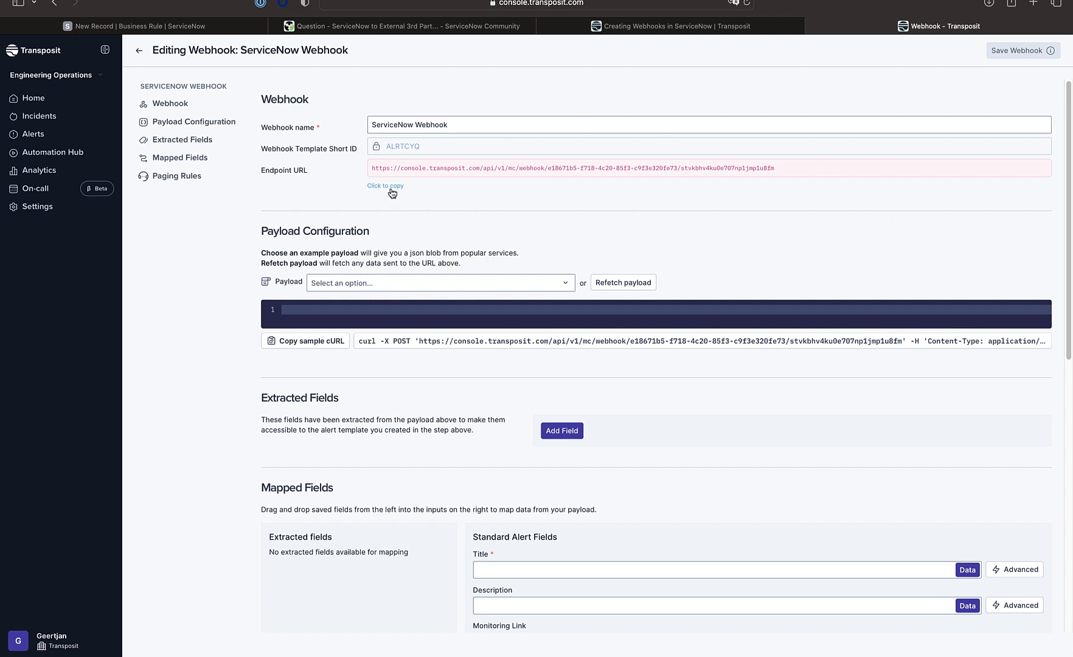
Step: Copy the ServiceNow Webhook endpoint URL and return to the ServiceNow business rule
left_click(384, 186)
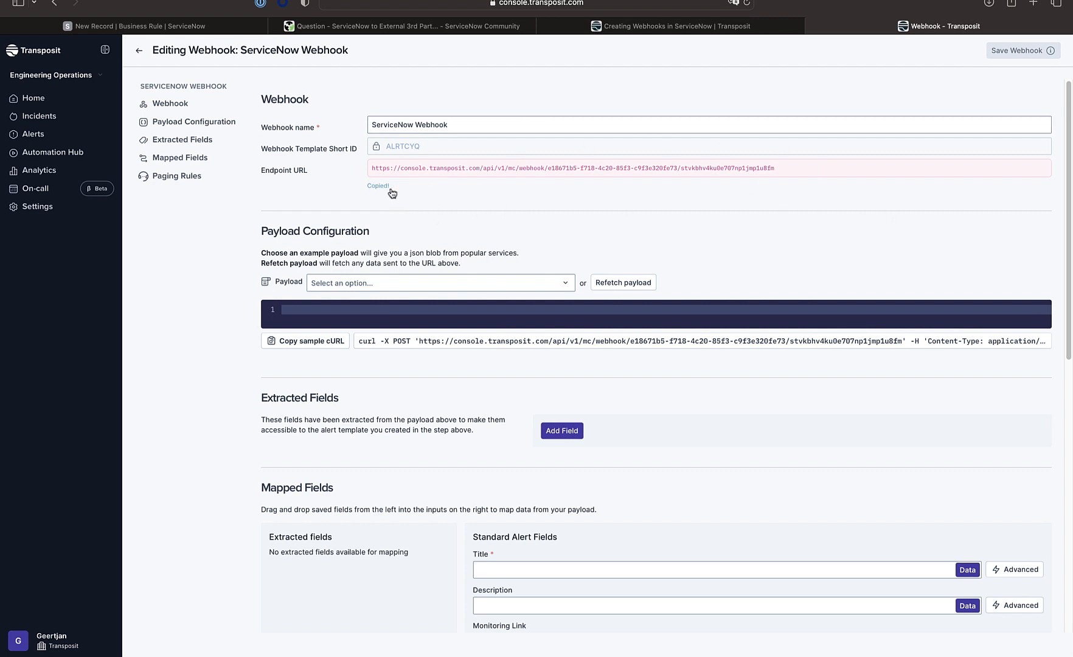
left_click(140, 27)
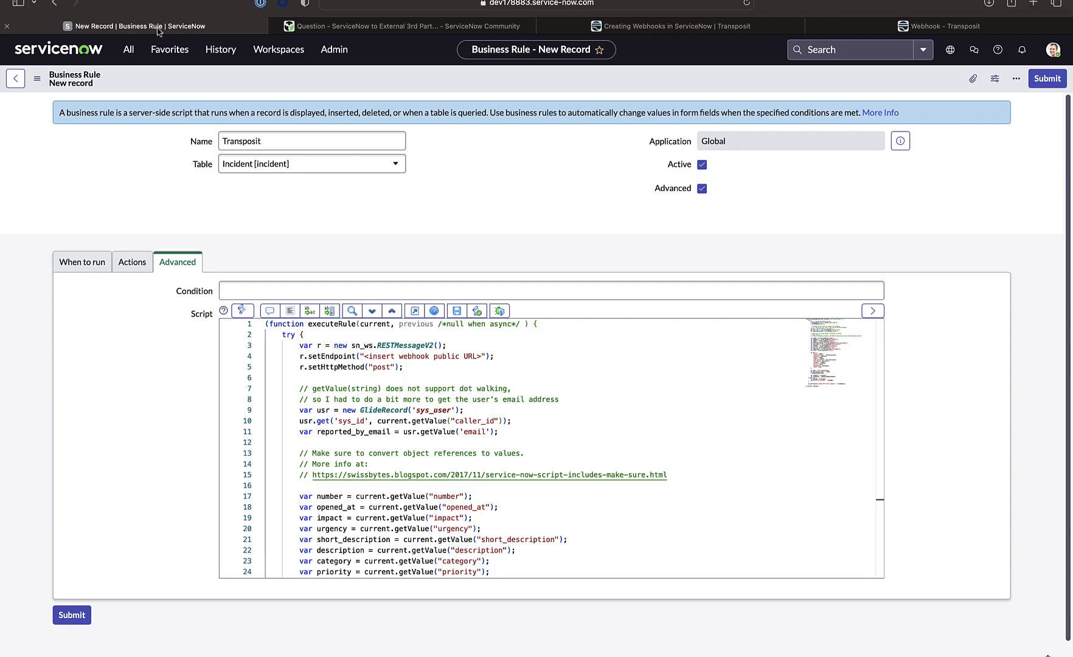
left_click(362, 356)
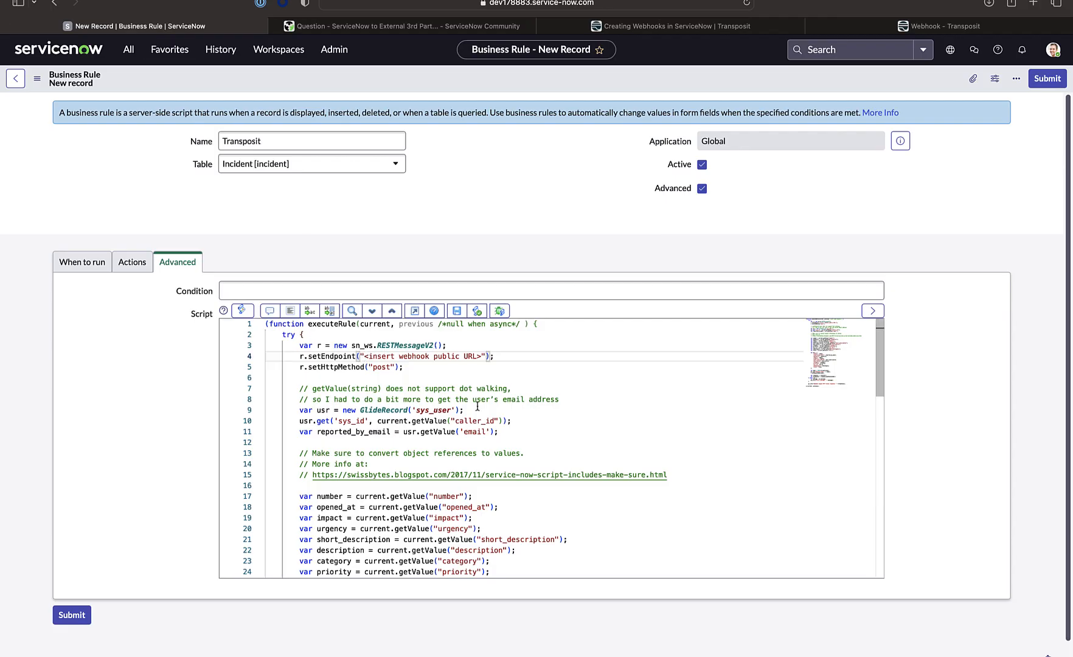
left_click_drag(363, 355, 479, 355)
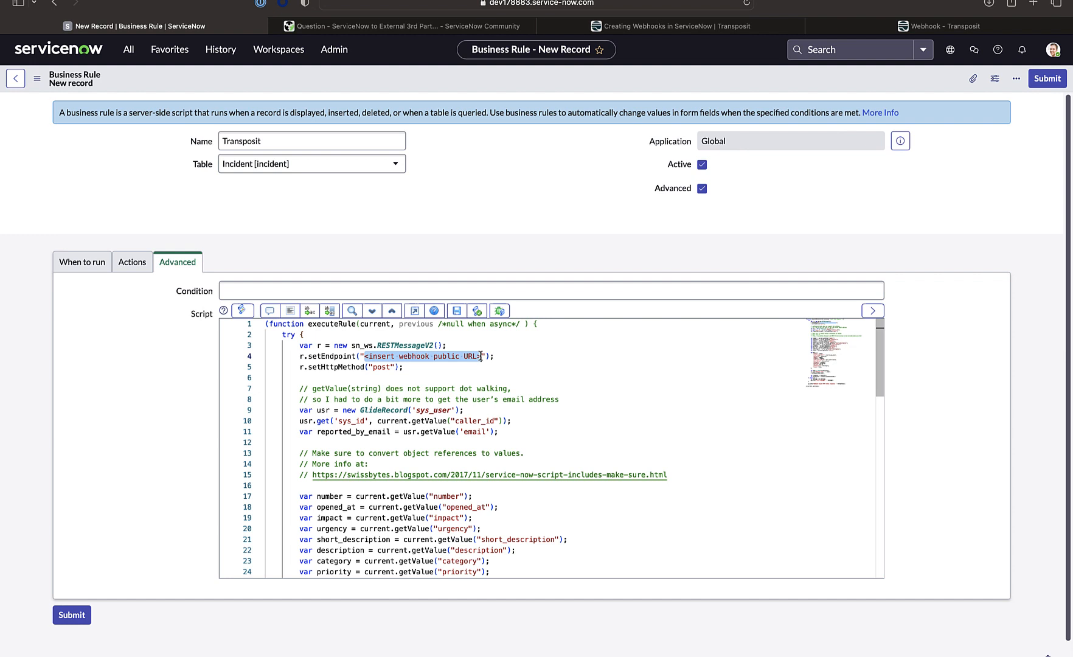
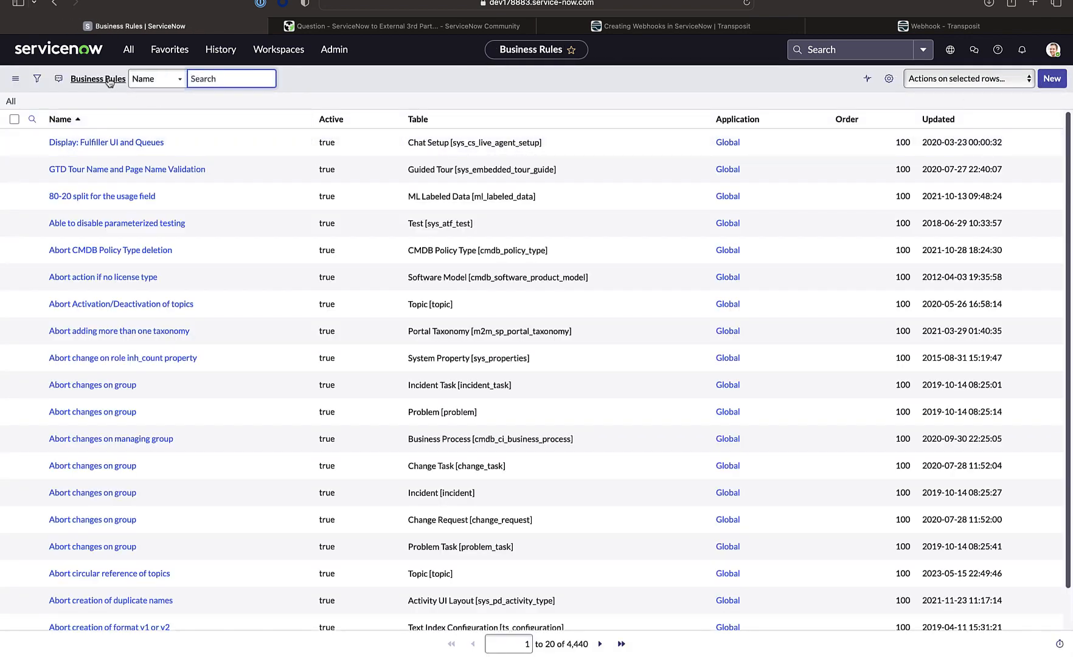
Step: Navigate via the 'incident' filter to the empty Self-Service Incidents list
left_click(128, 49)
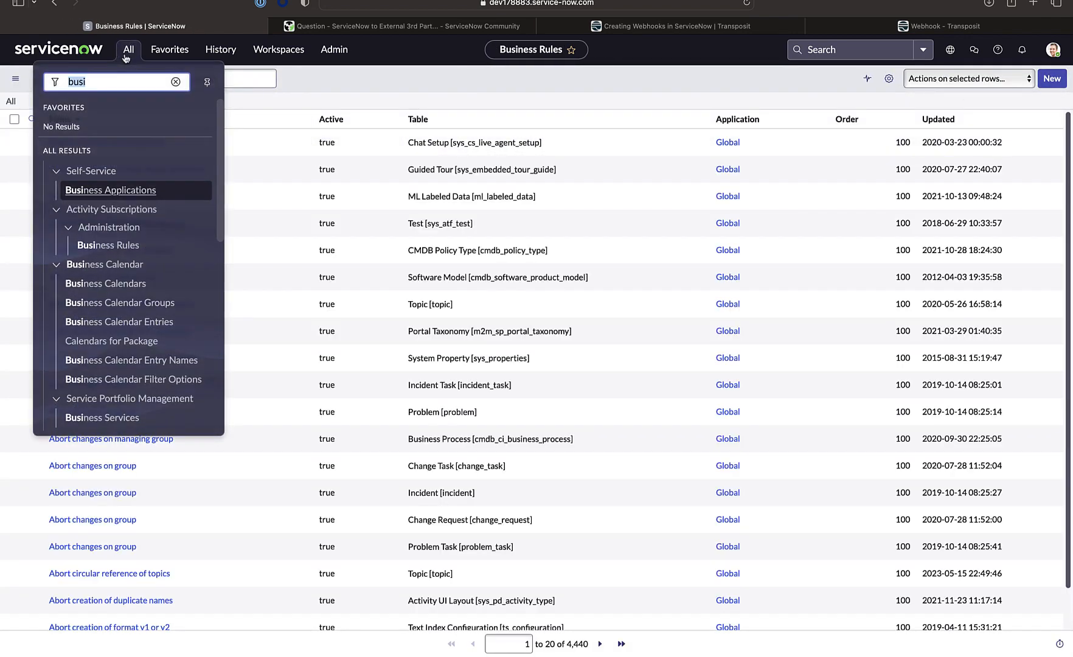
type("incident")
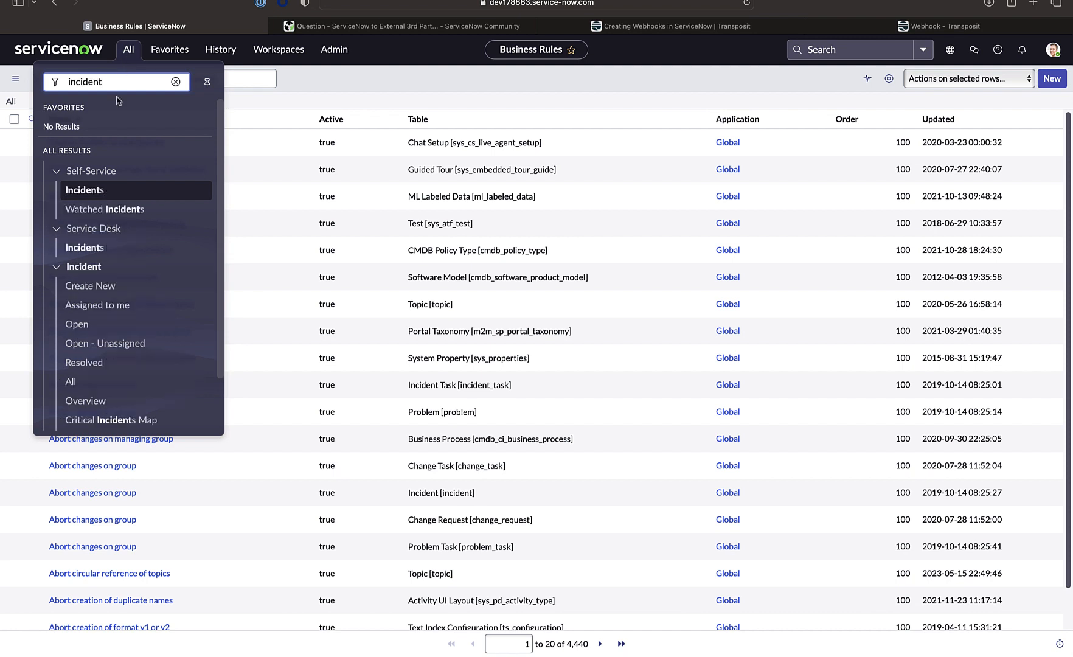
left_click(86, 189)
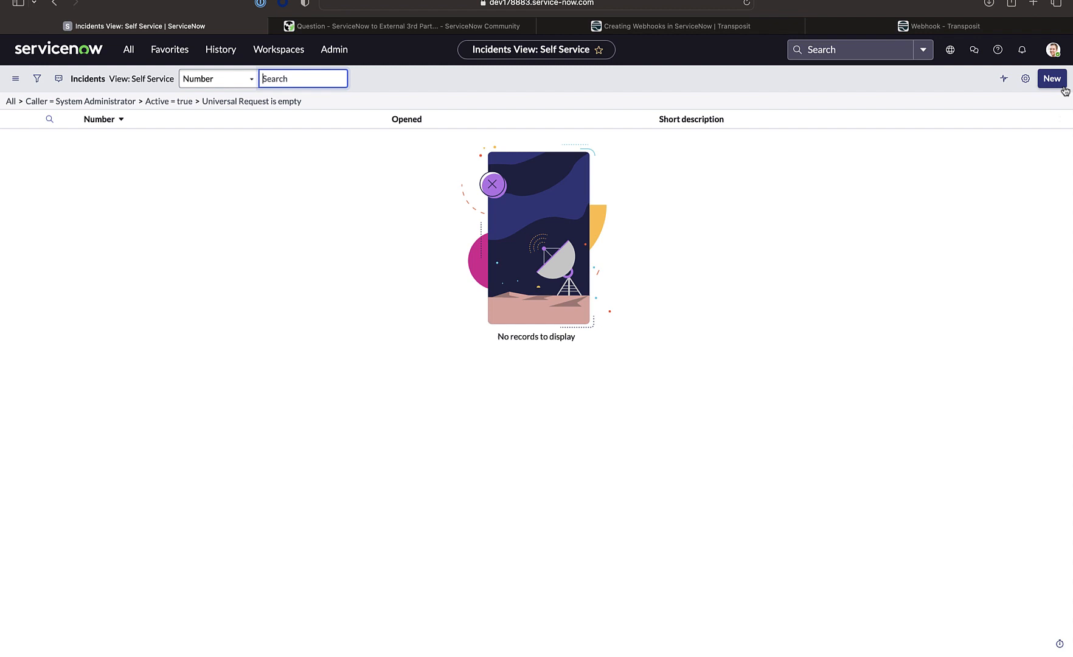
Step: Submit incident INC0010007 'hello world from Transposit!' at urgency 2 - Medium
left_click(1052, 78)
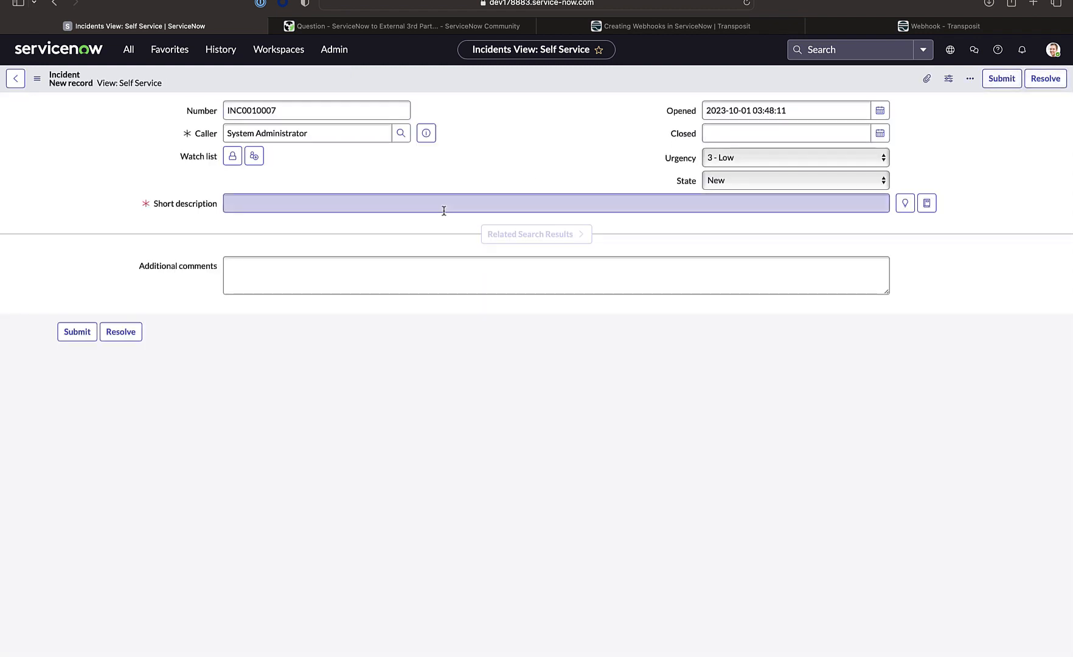
type("hello world from")
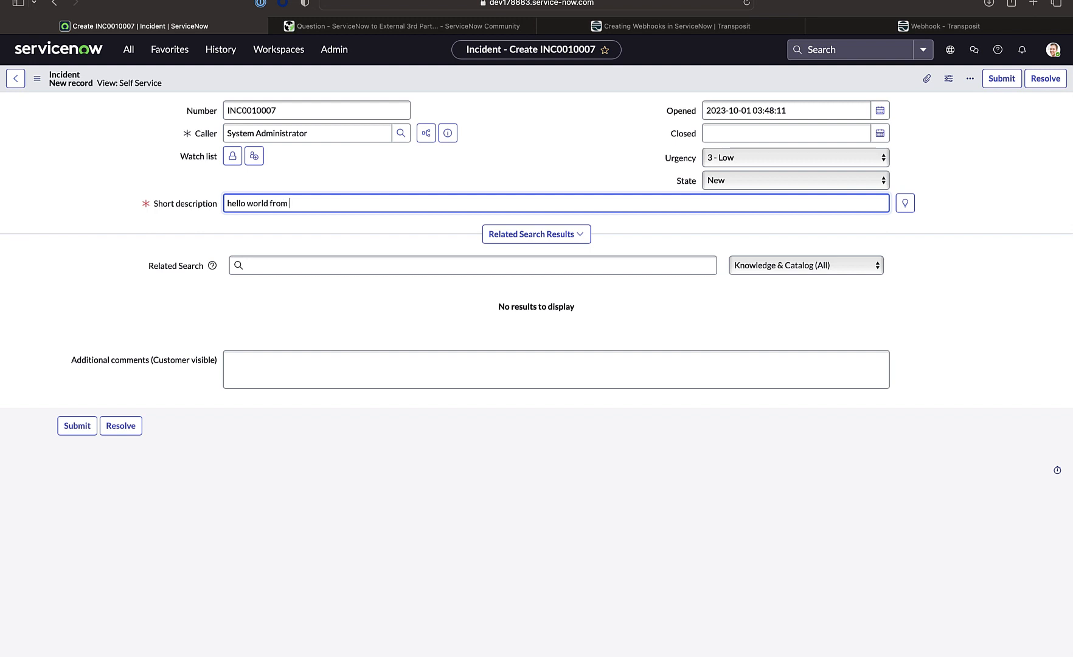
type("Transpposit!")
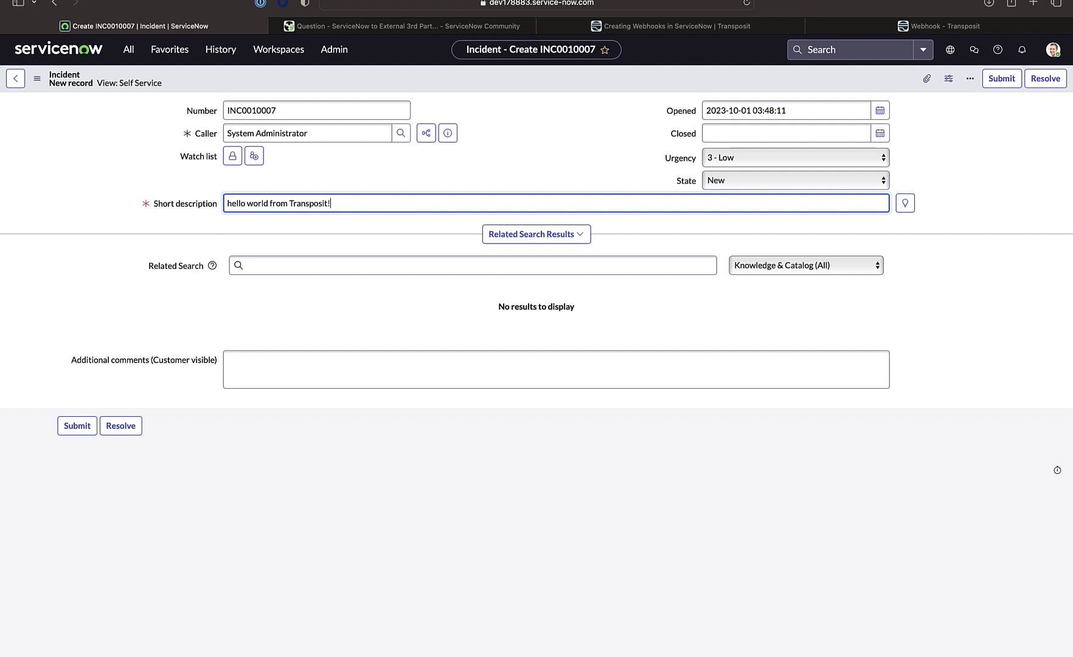
left_click(795, 158)
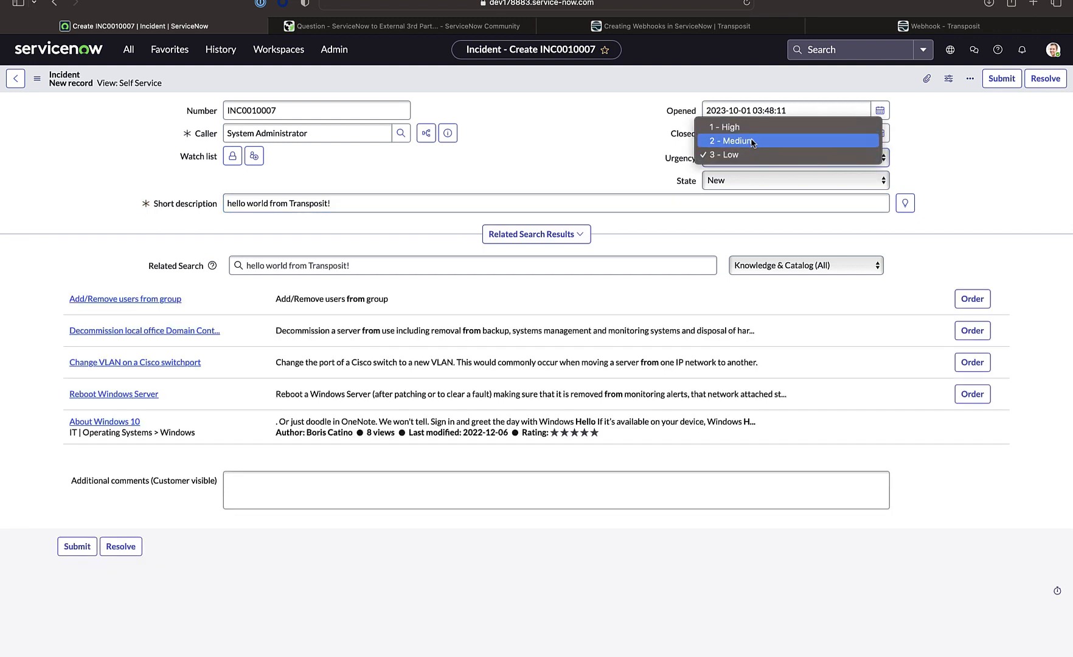
left_click(730, 141)
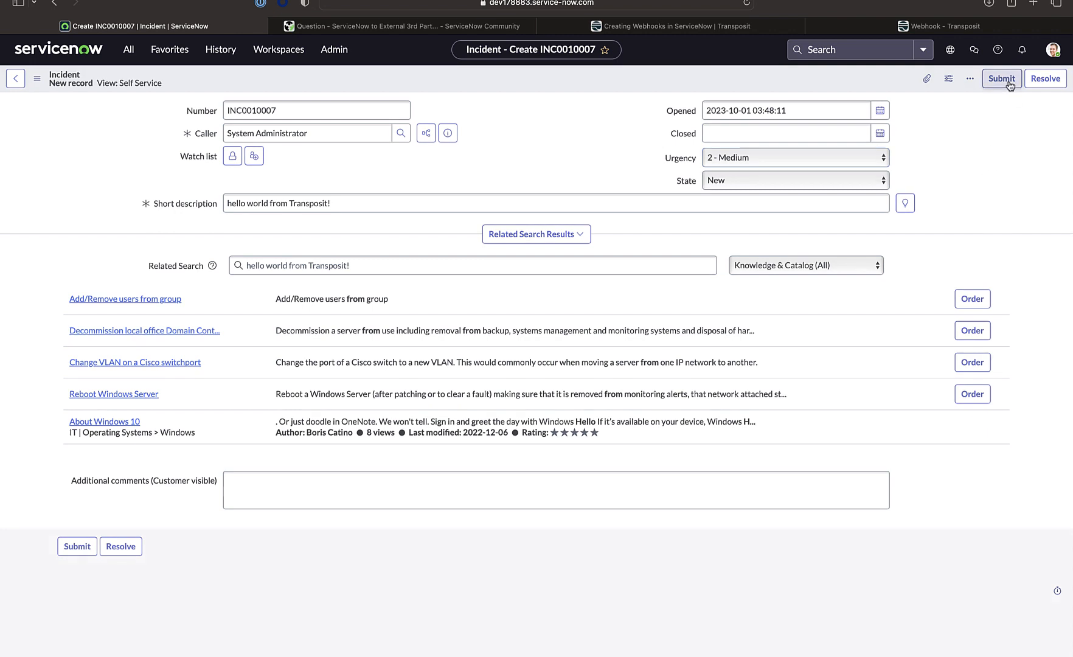
left_click(1001, 78)
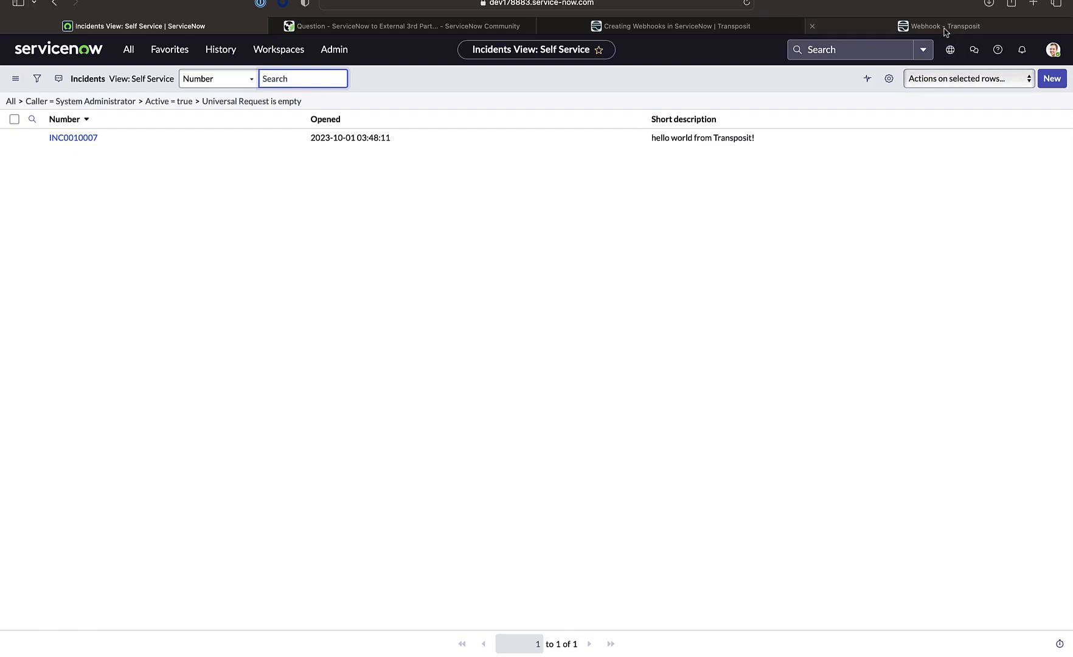
Step: Add urgency and short_description from the INC0010007 payload as Extracted Fields
left_click(939, 25)
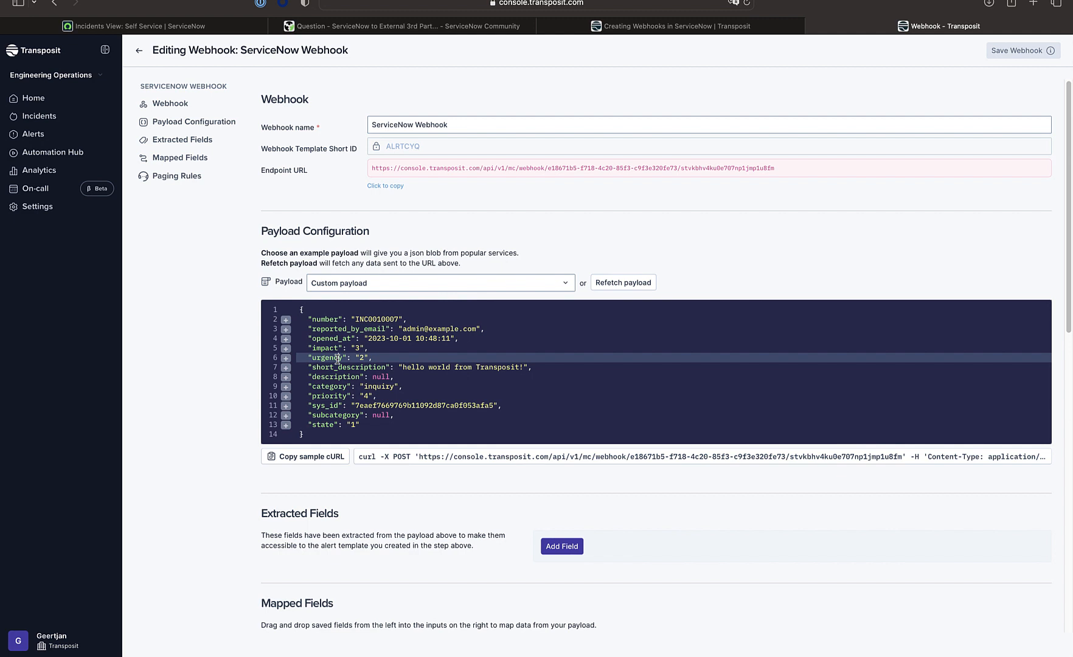
left_click(347, 367)
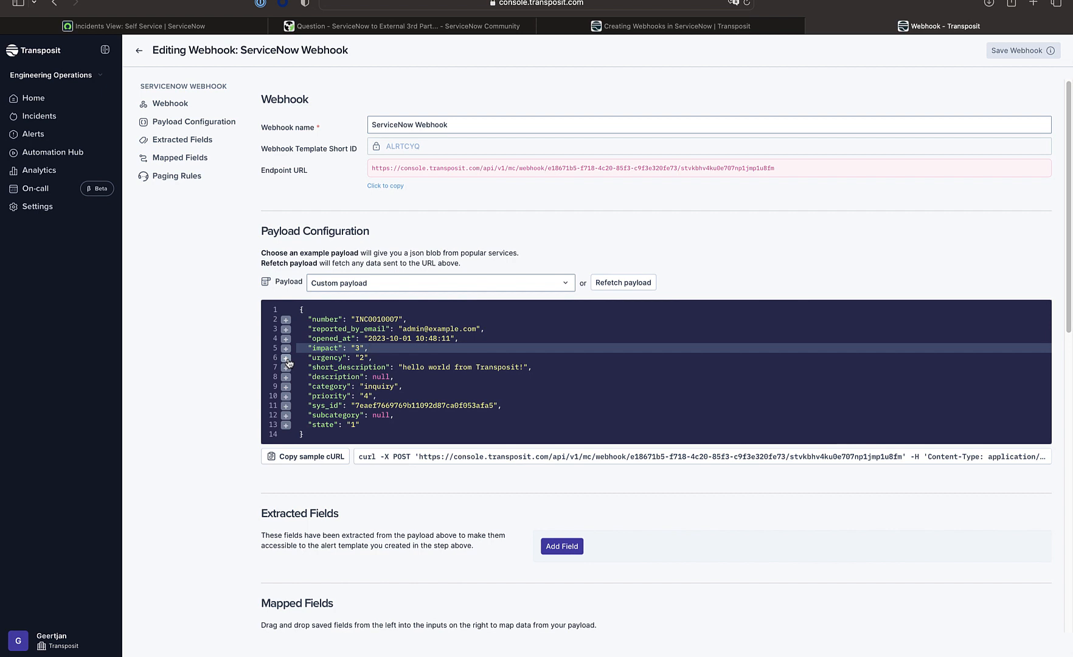
left_click(285, 357)
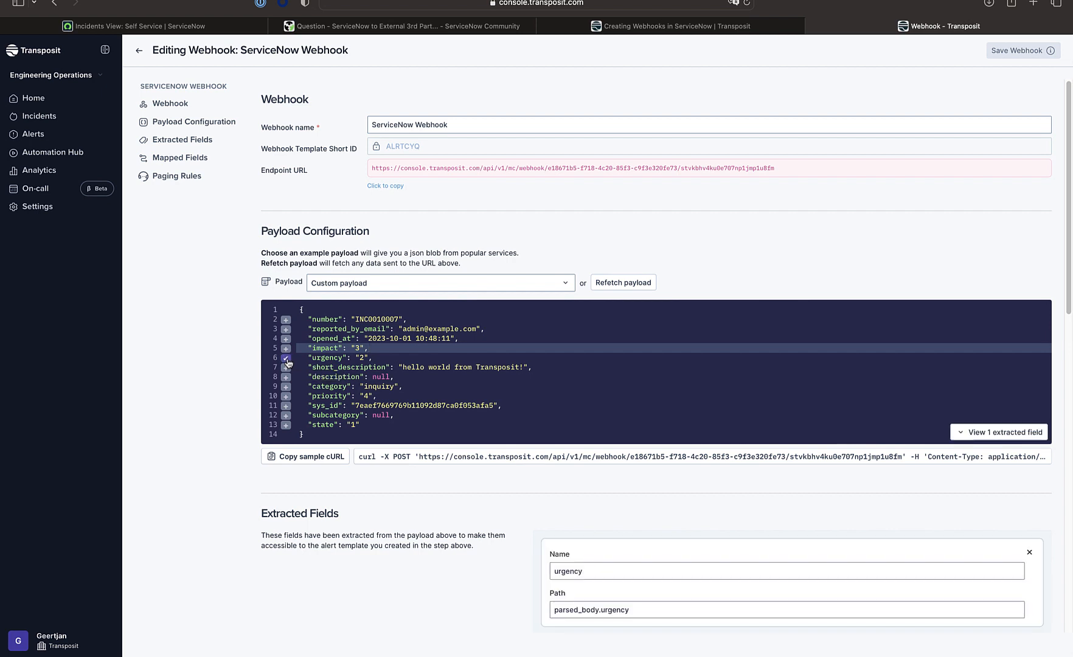
left_click(285, 367)
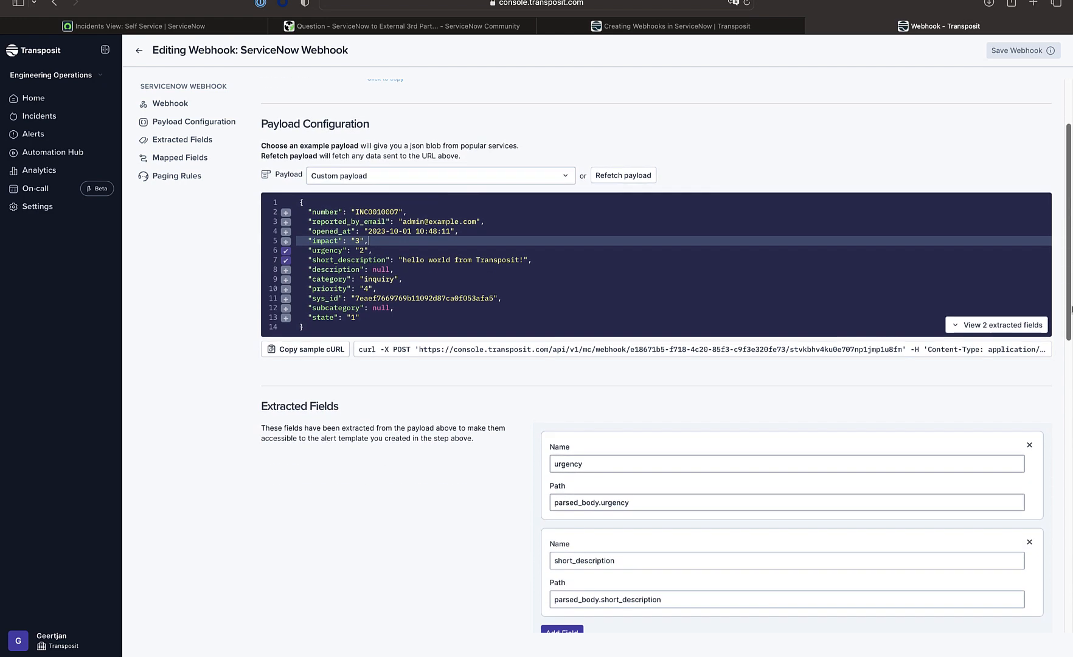
scroll("down", 3)
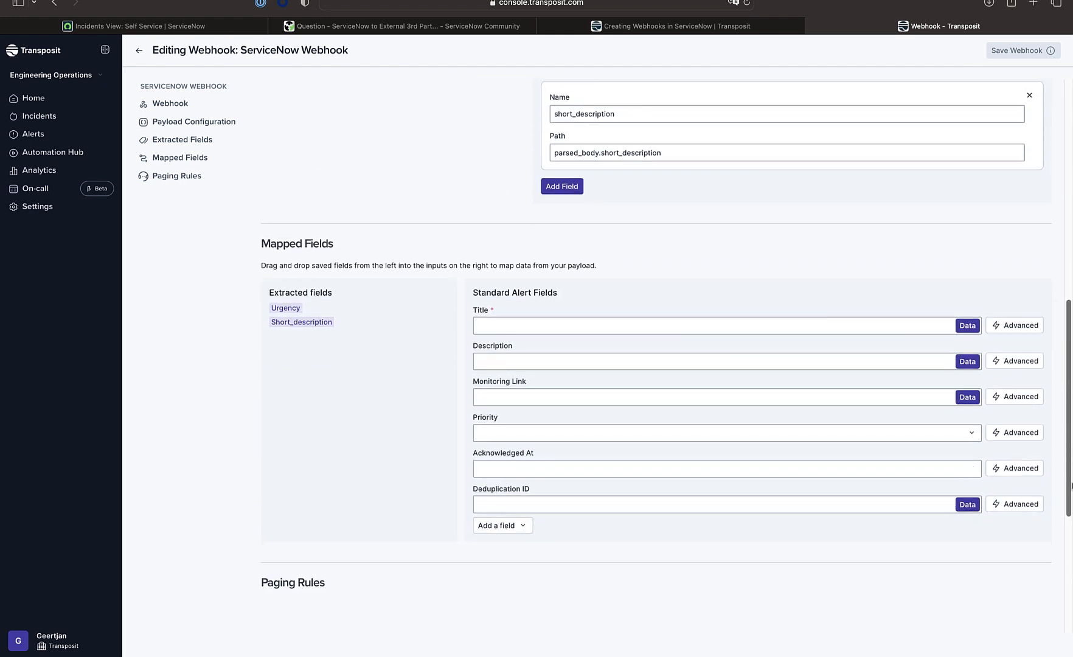
Step: Map the alert Title to ShortDescription and begin an advanced Priority mapping
left_click_drag(300, 321, 445, 333)
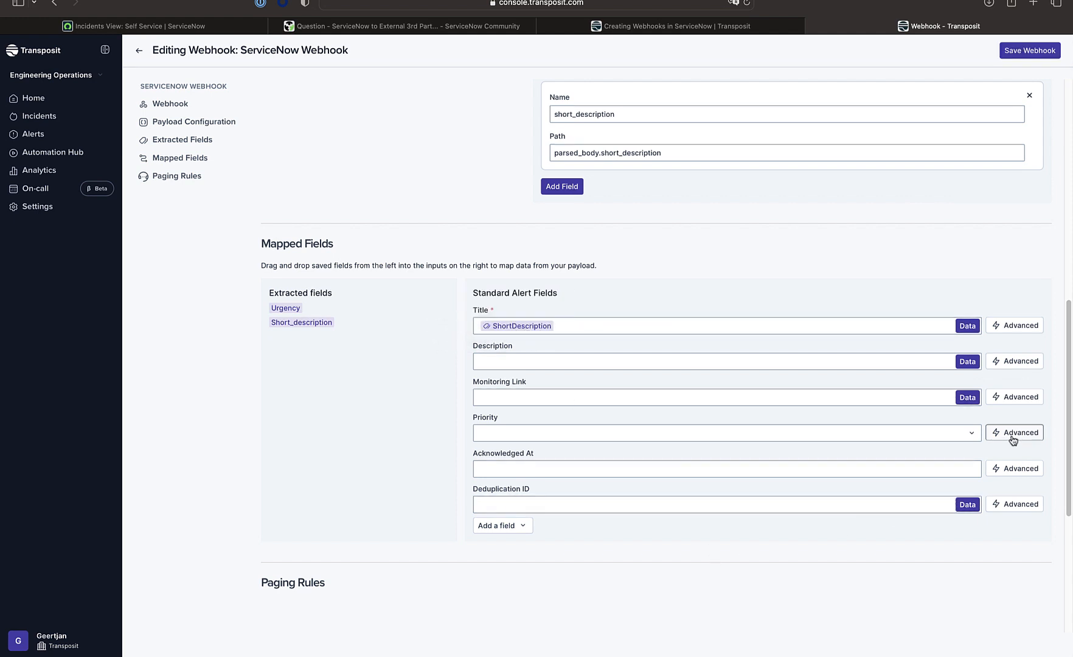
left_click(1014, 433)
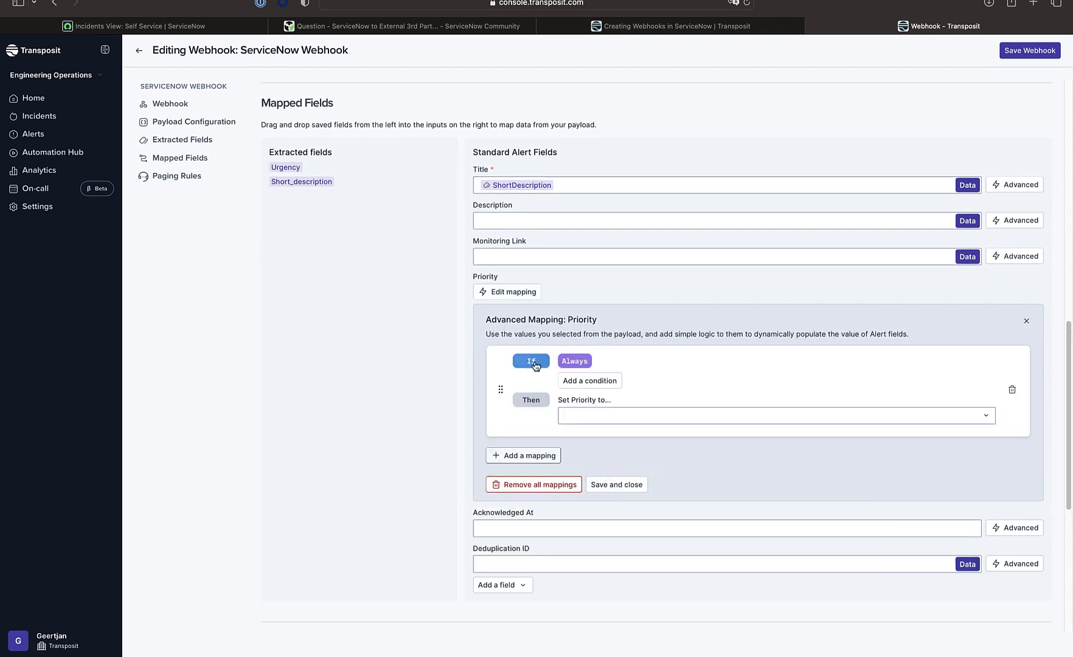
Step: Map urgency 1 to P1 - Critical and urgency 2 to P2 - Error
left_click(530, 360)
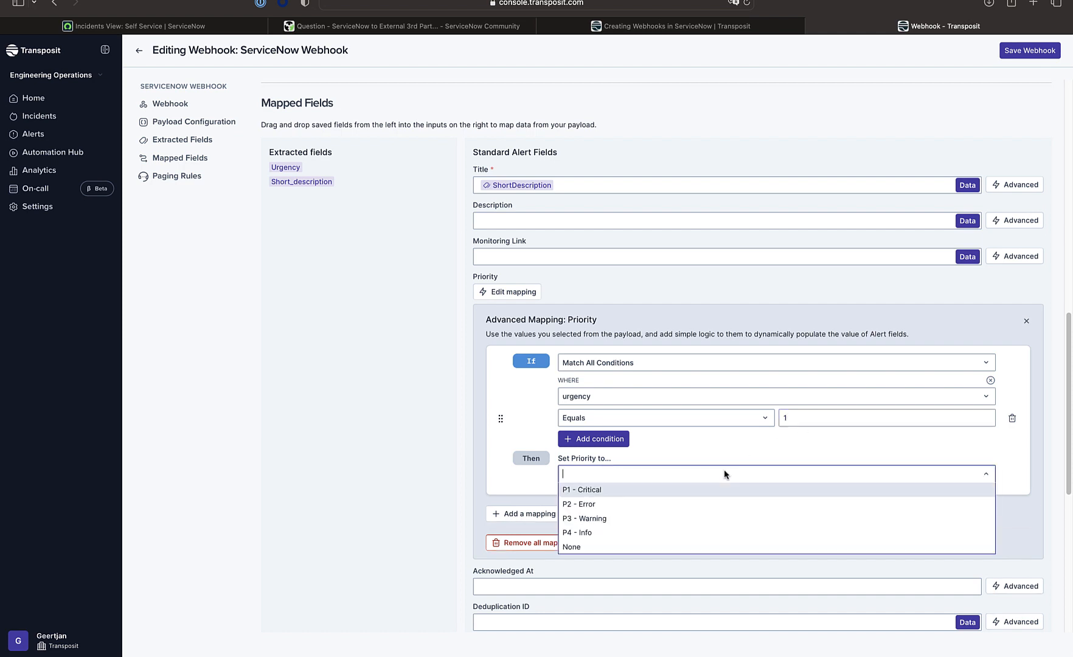
left_click(581, 488)
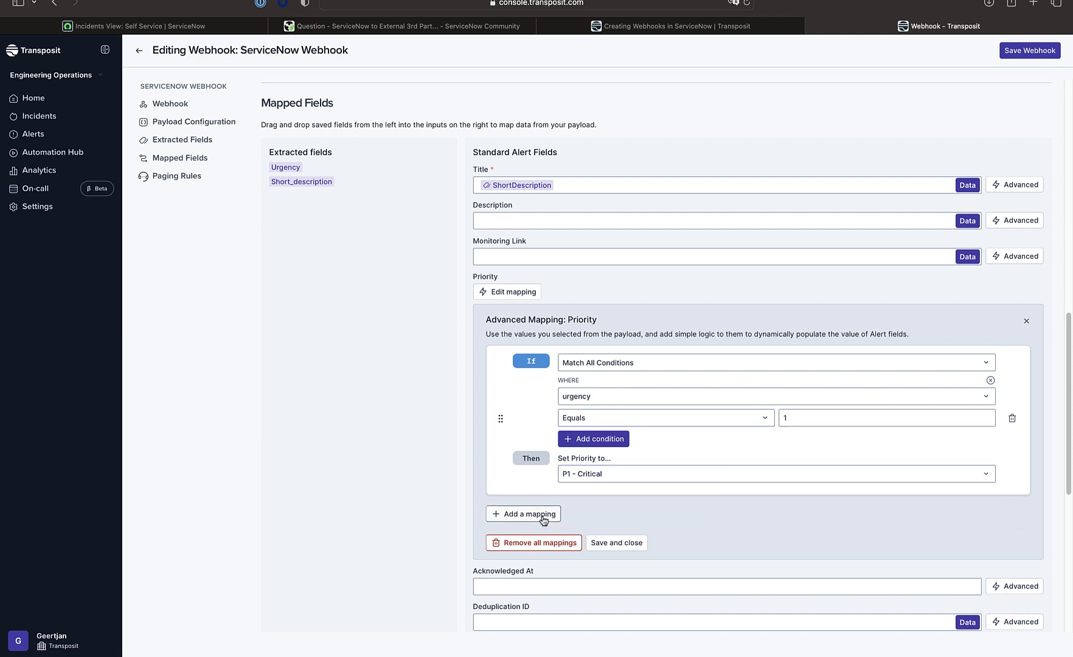
left_click(524, 513)
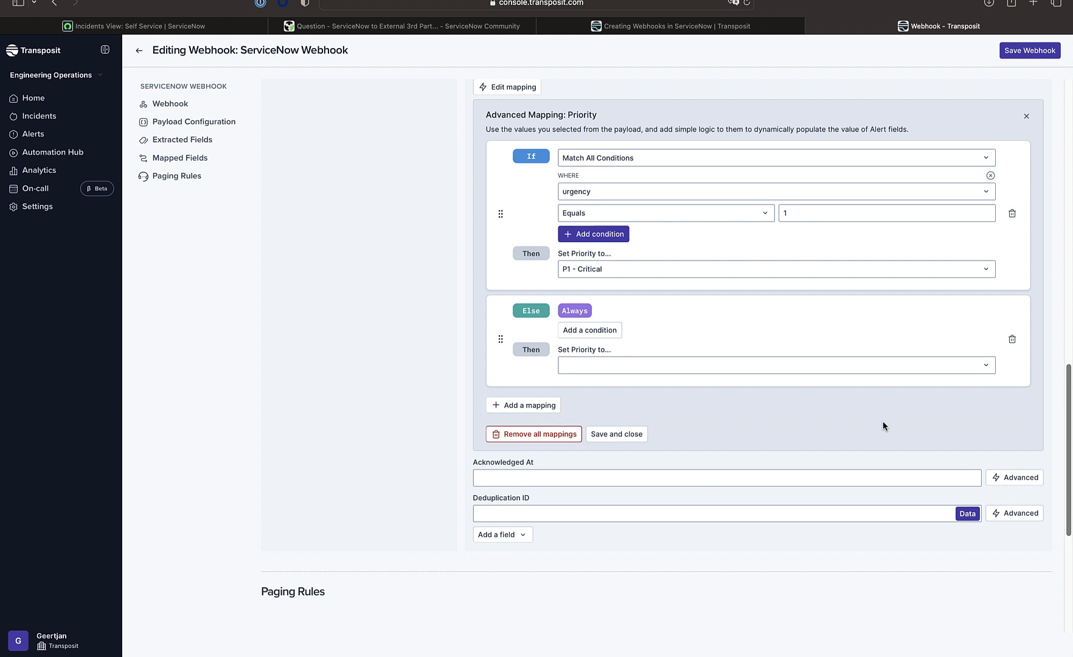
left_click(589, 329)
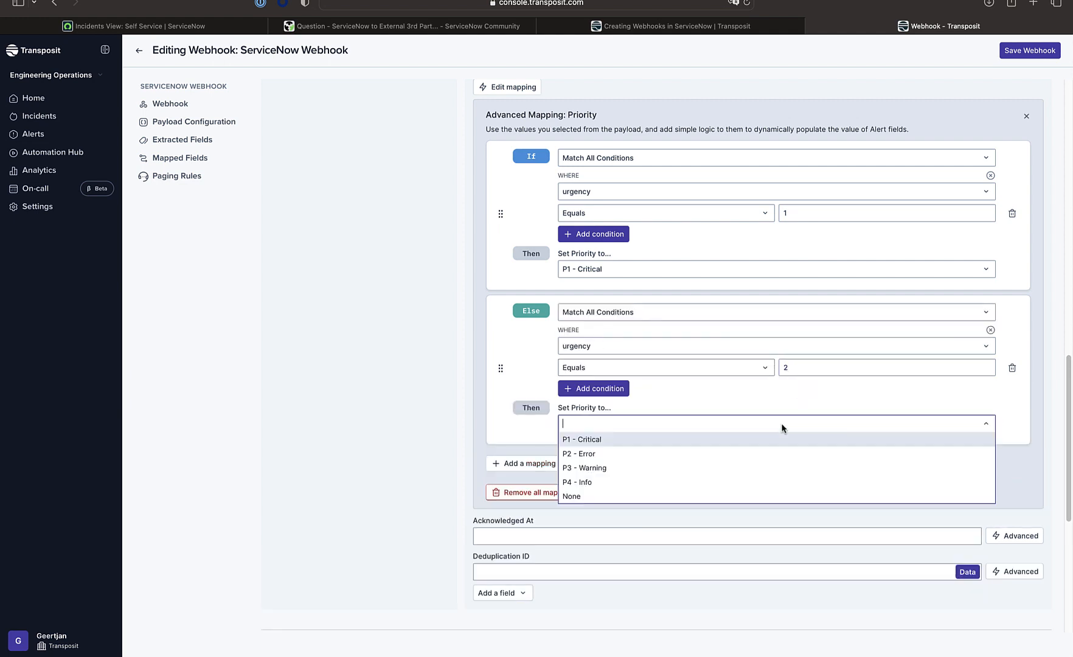
left_click(579, 453)
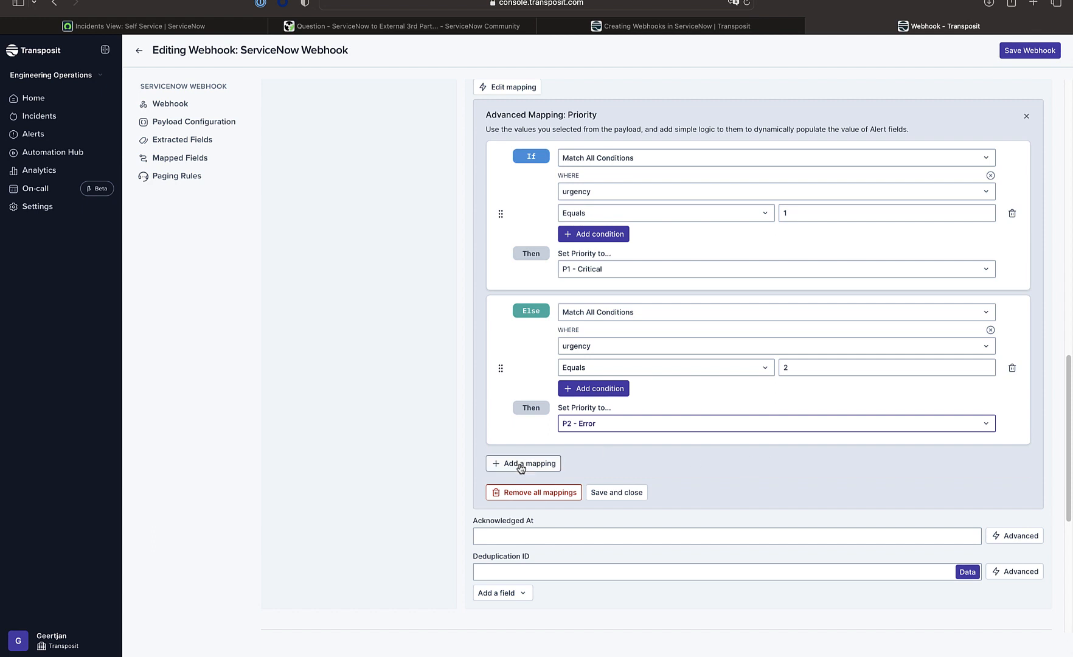
Step: Add a third rule matching urgency 3 and choose its priority
left_click(522, 463)
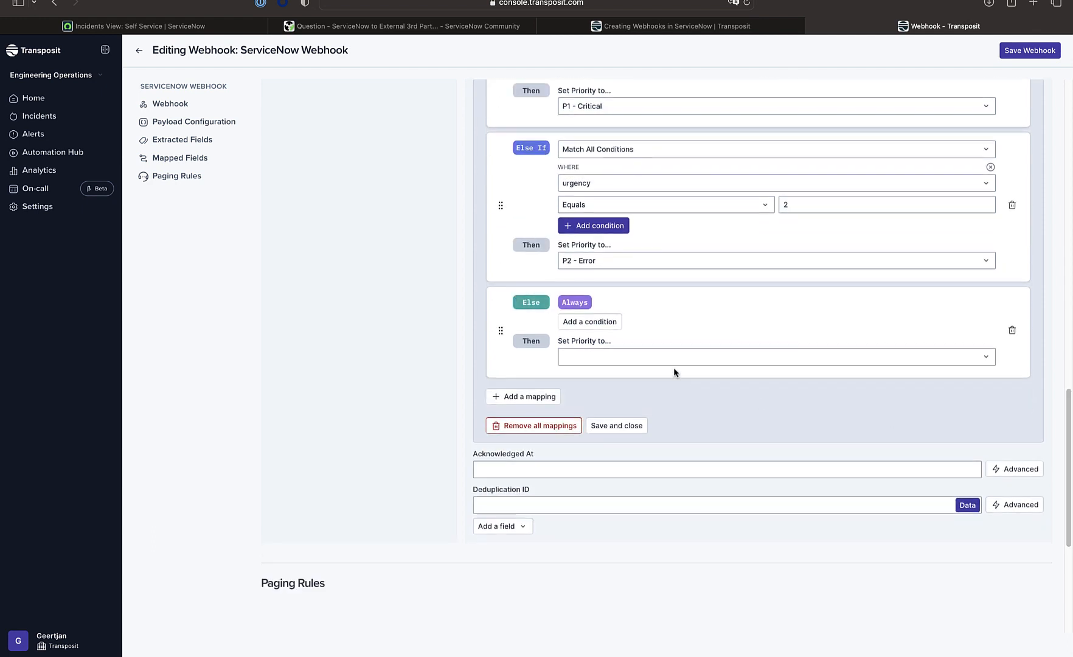
left_click(588, 321)
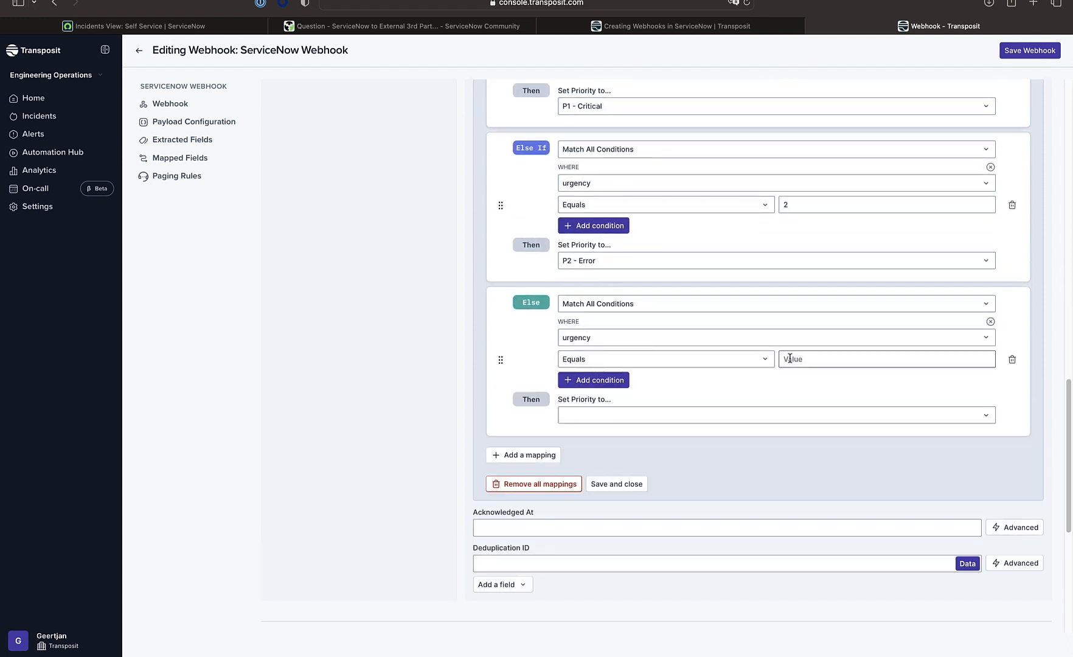
left_click(774, 415)
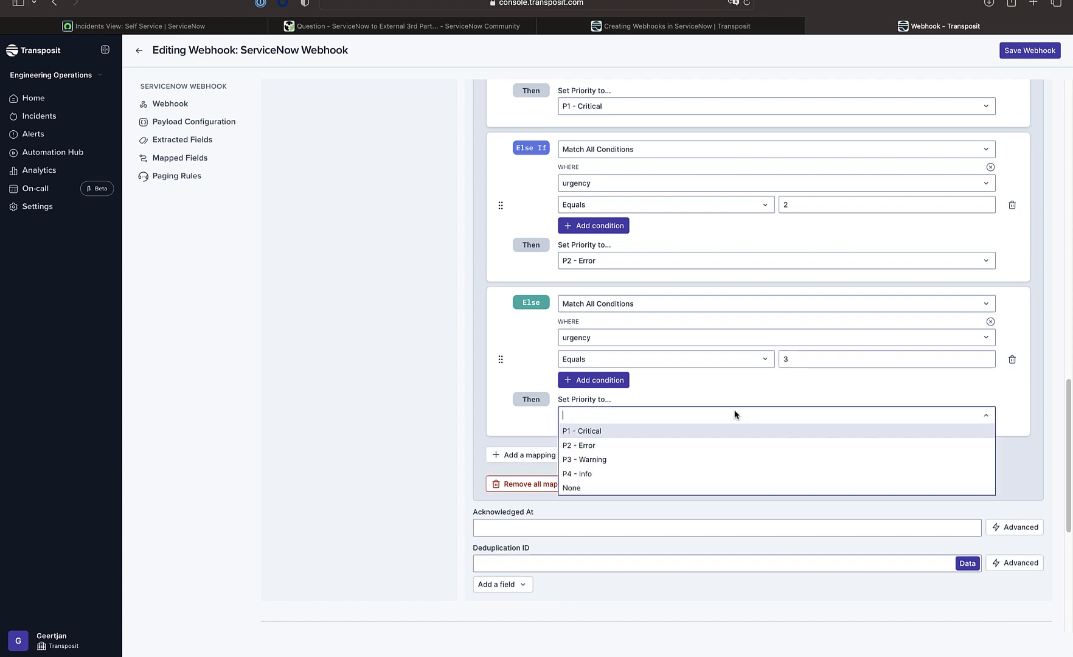
left_click(583, 459)
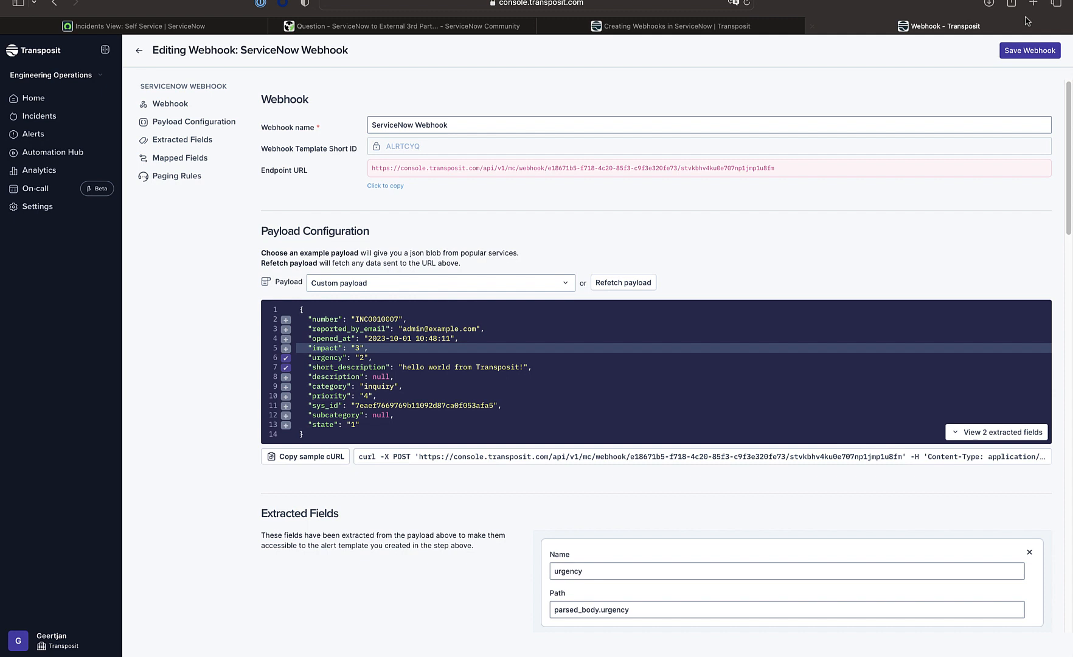
Step: Save the webhook, check the Alerts list, then start a new ServiceNow incident
left_click(1028, 51)
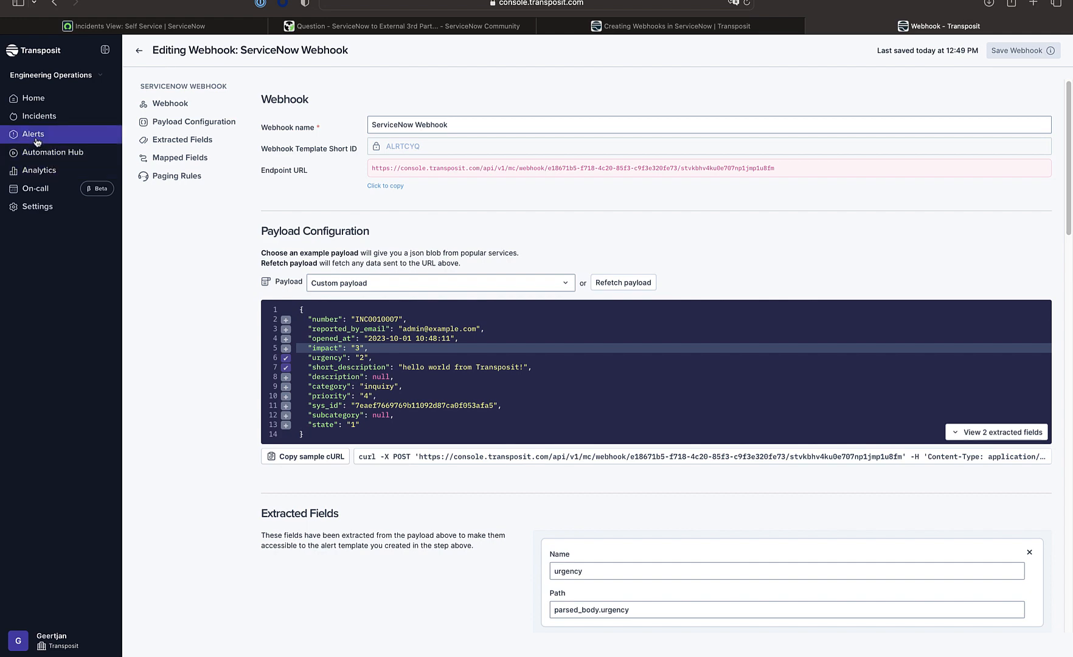
left_click(33, 134)
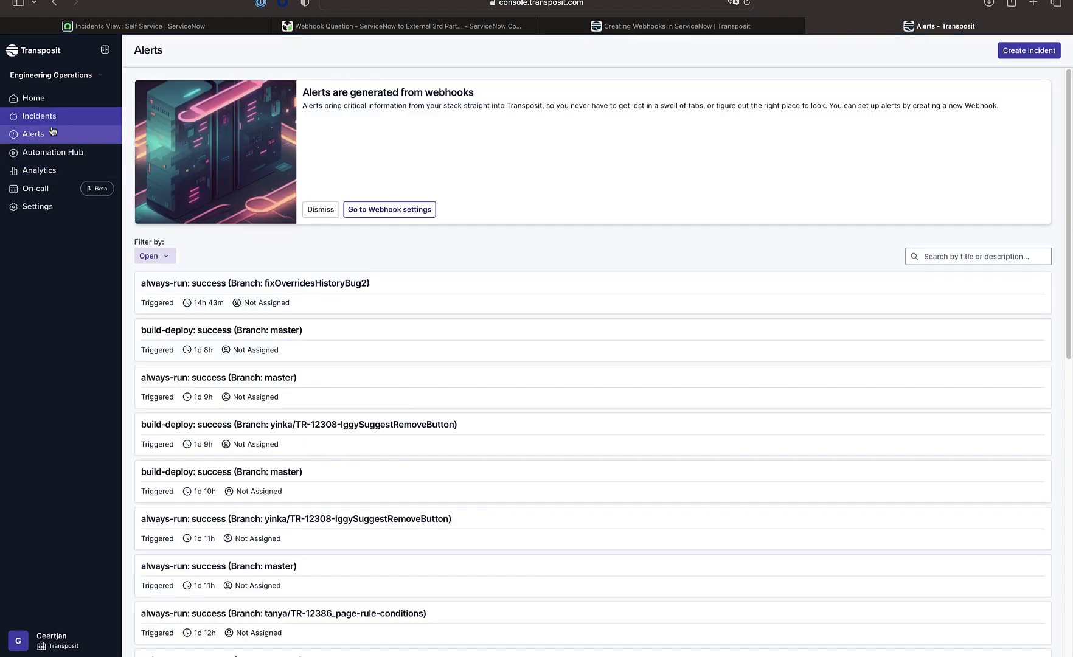
left_click(131, 25)
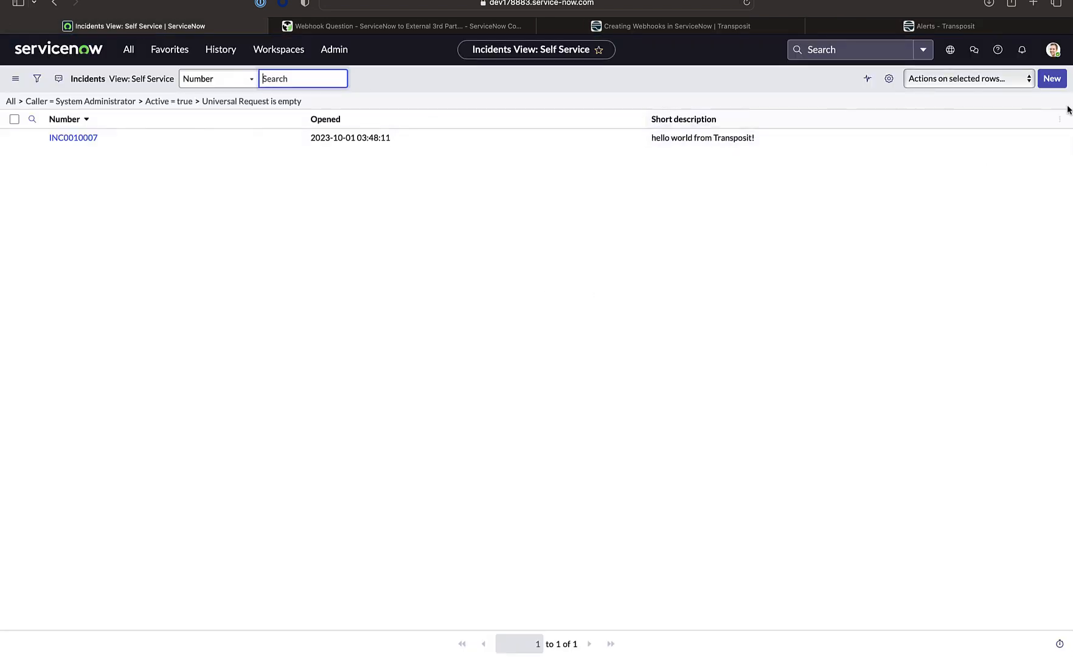
left_click(1052, 78)
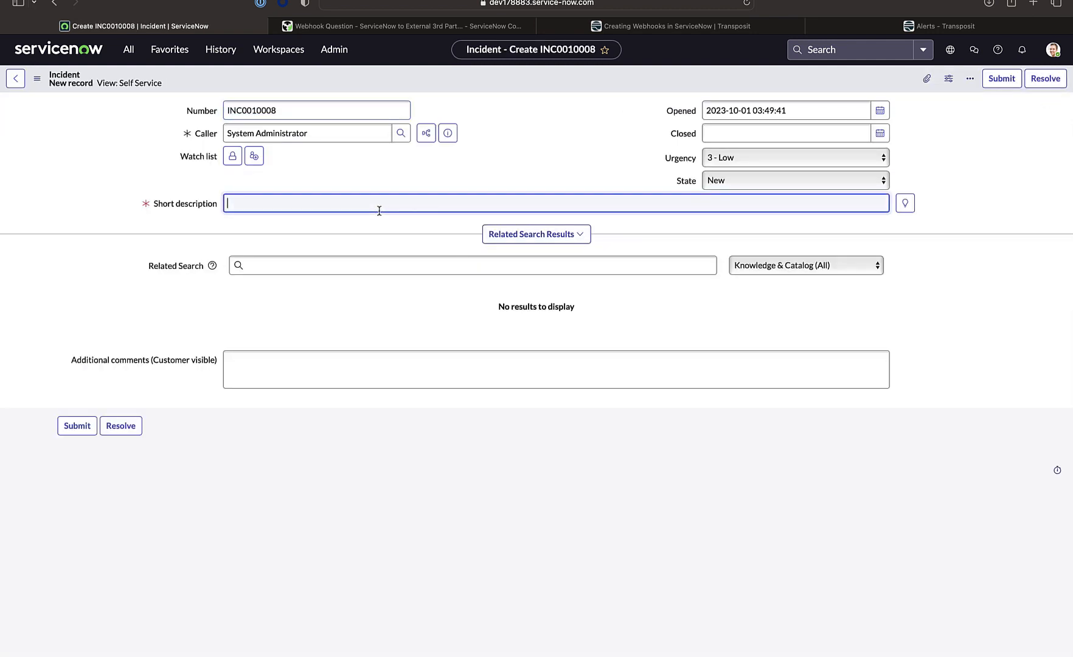
Step: Submit incident 'hello again world from Transposit!' at urgency 1 - High
type("hello again world f")
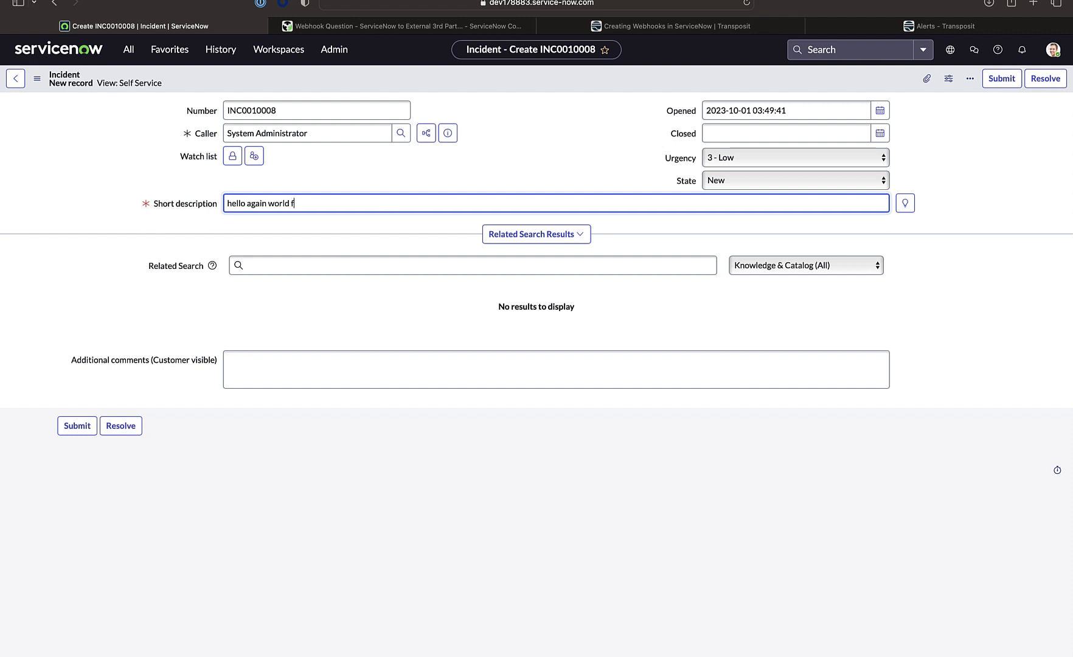
type("rom Transposit!")
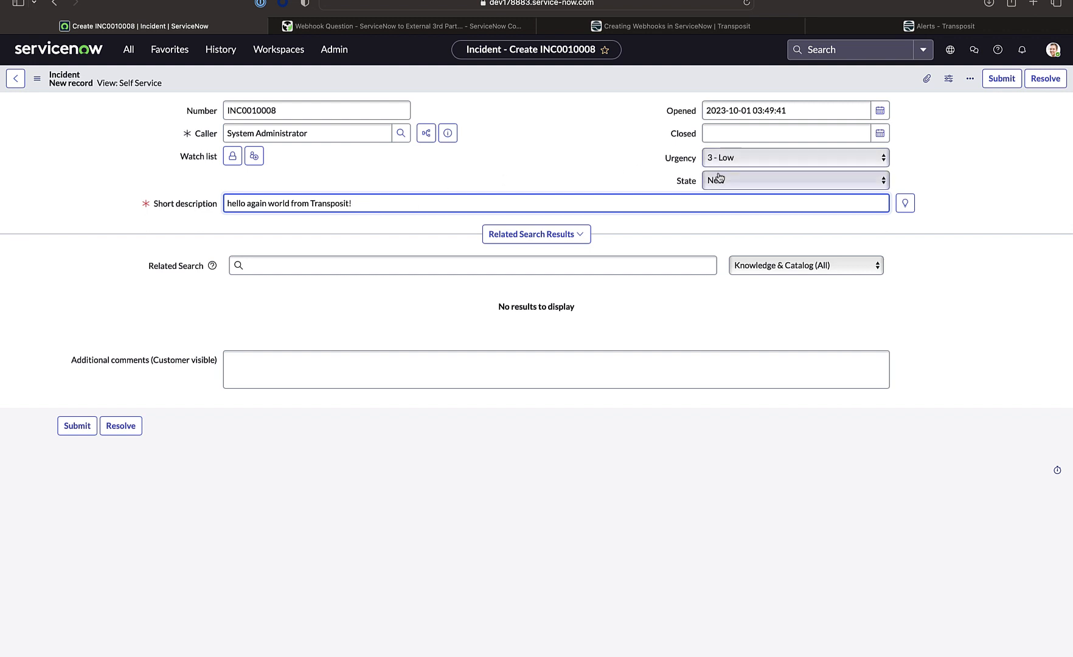
left_click(794, 158)
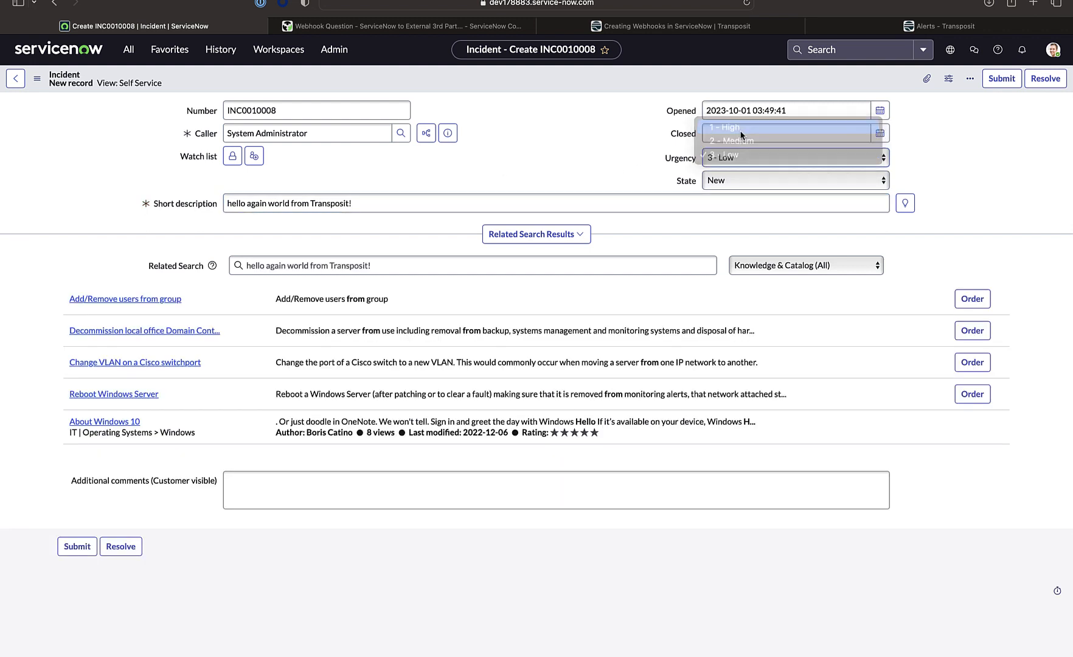
left_click(723, 128)
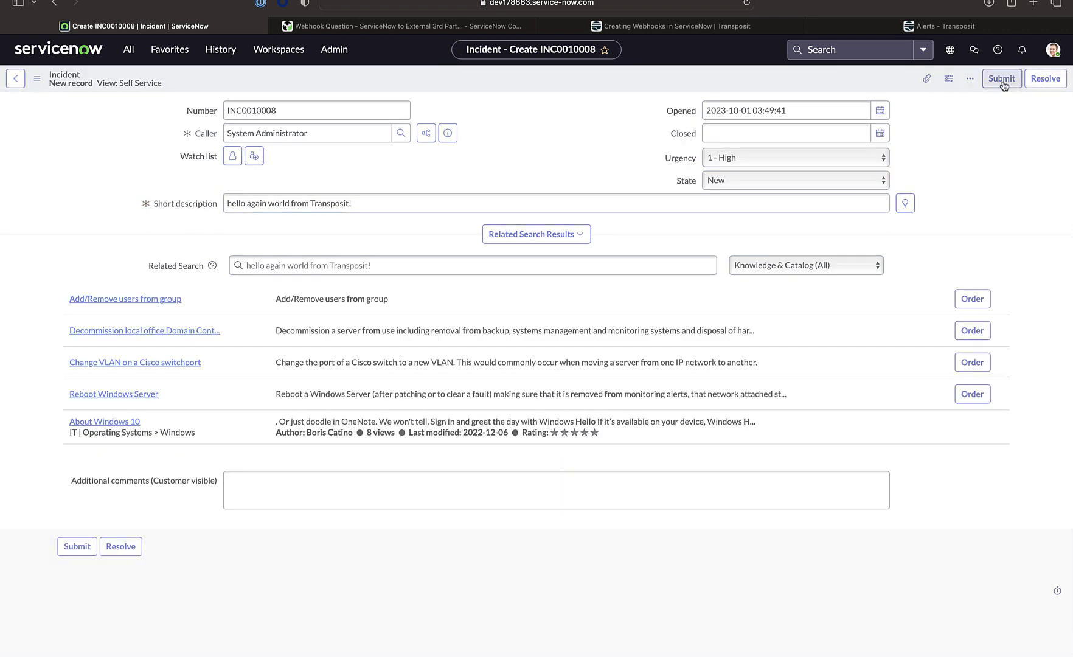
left_click(1001, 77)
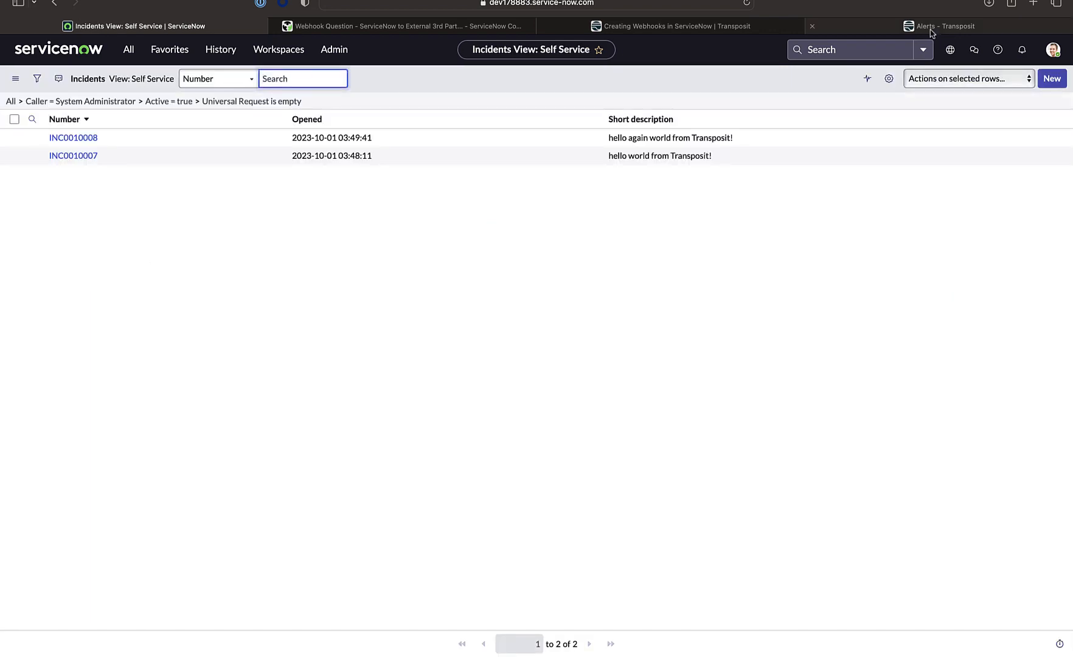
Step: View the new hello again world alert in Transposit, shown as P1 - Critical
left_click(946, 26)
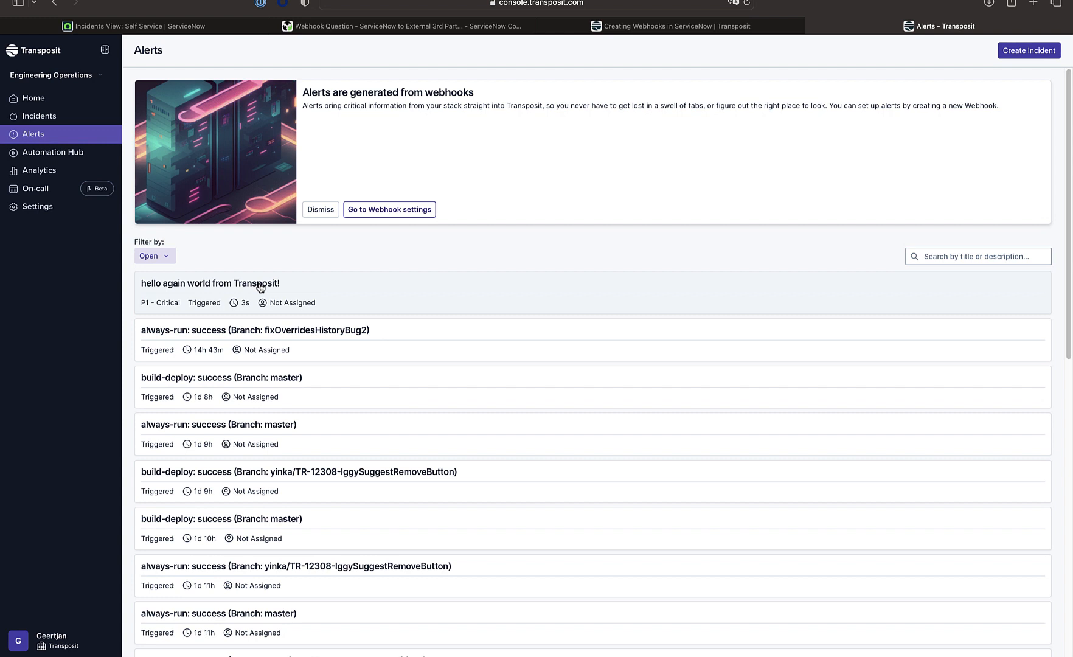
left_click(209, 282)
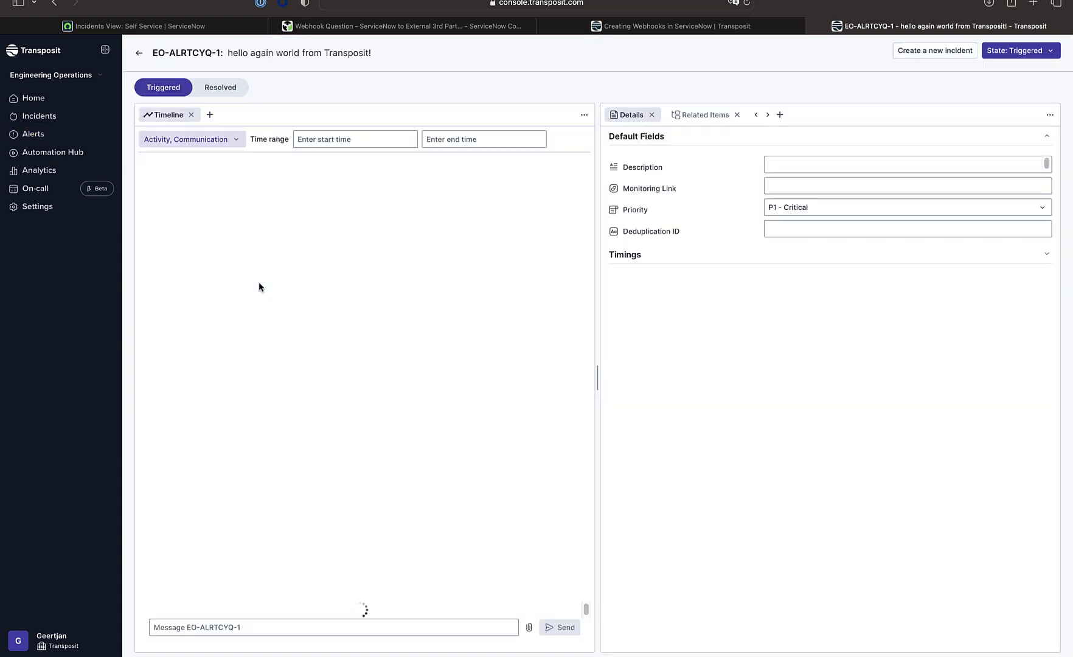